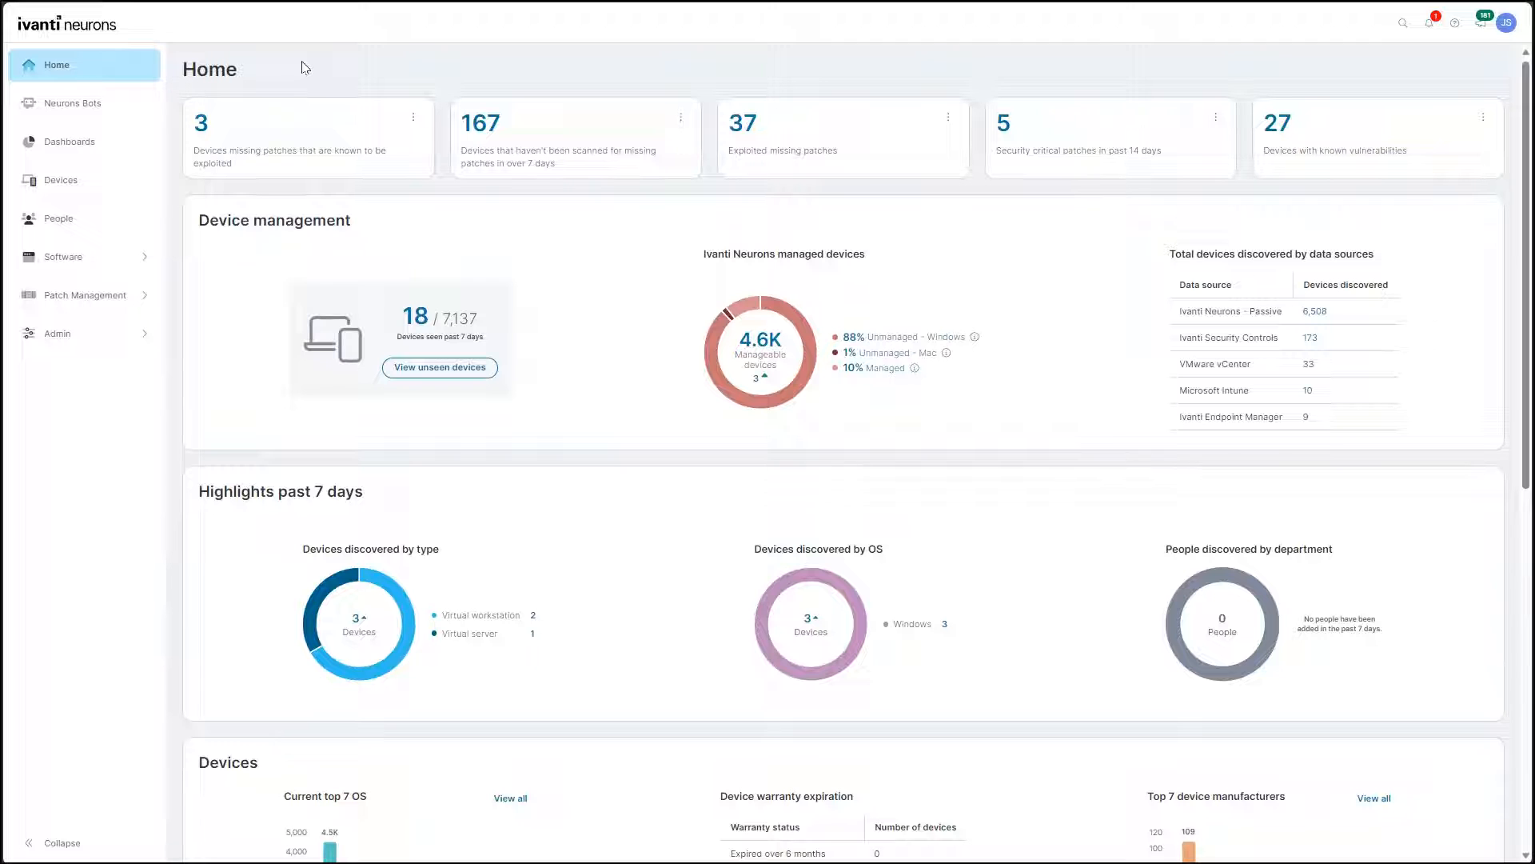
# Step: Expand Patch Management in the left navigation and go to Patch Intelligence advisories
pyautogui.scroll(-3)
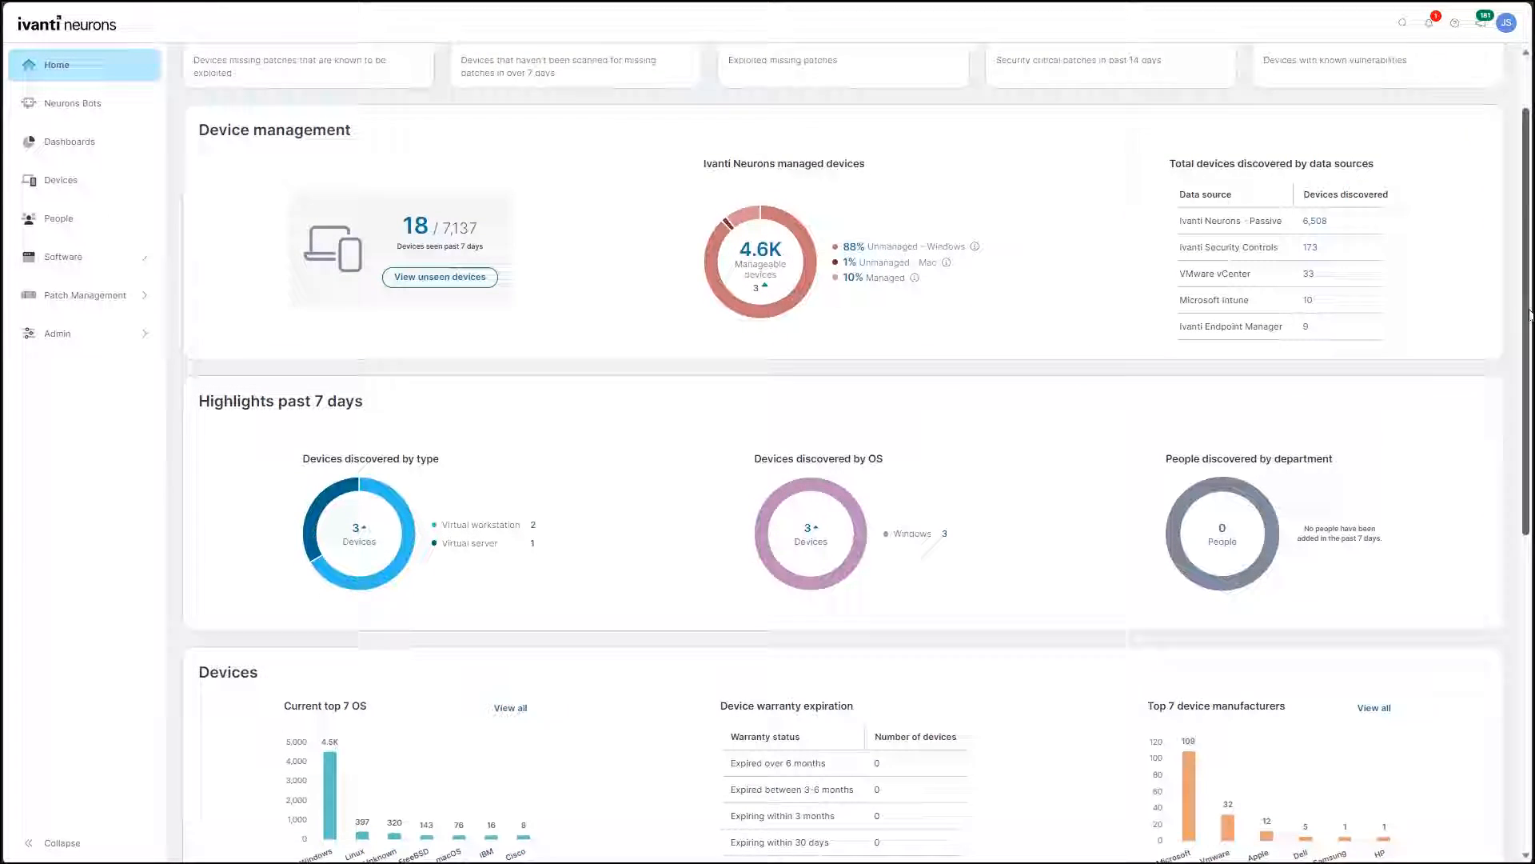
pyautogui.scroll(-3)
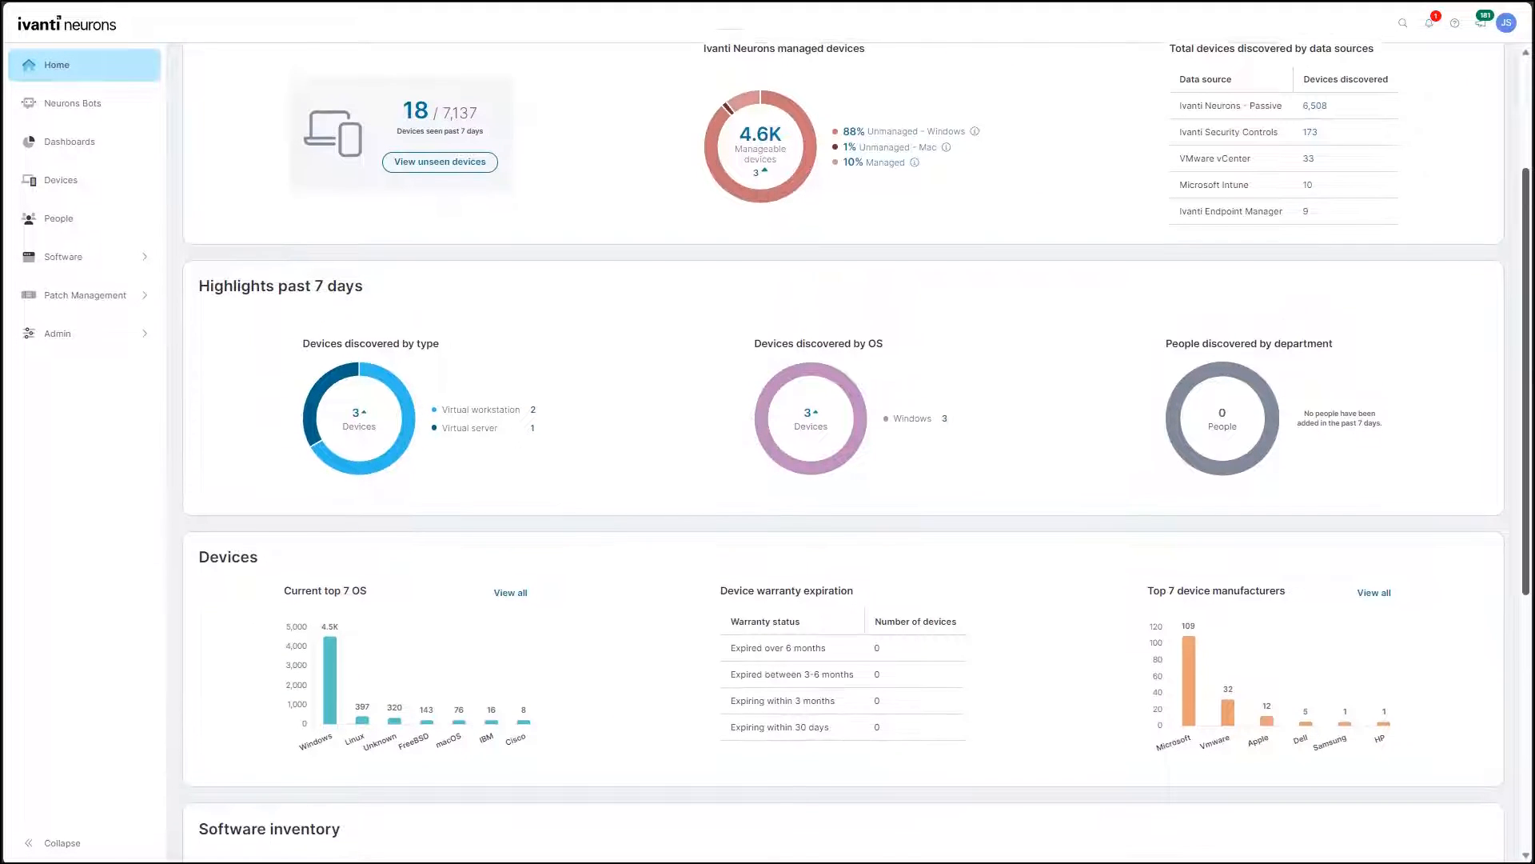
pyautogui.scroll(-3)
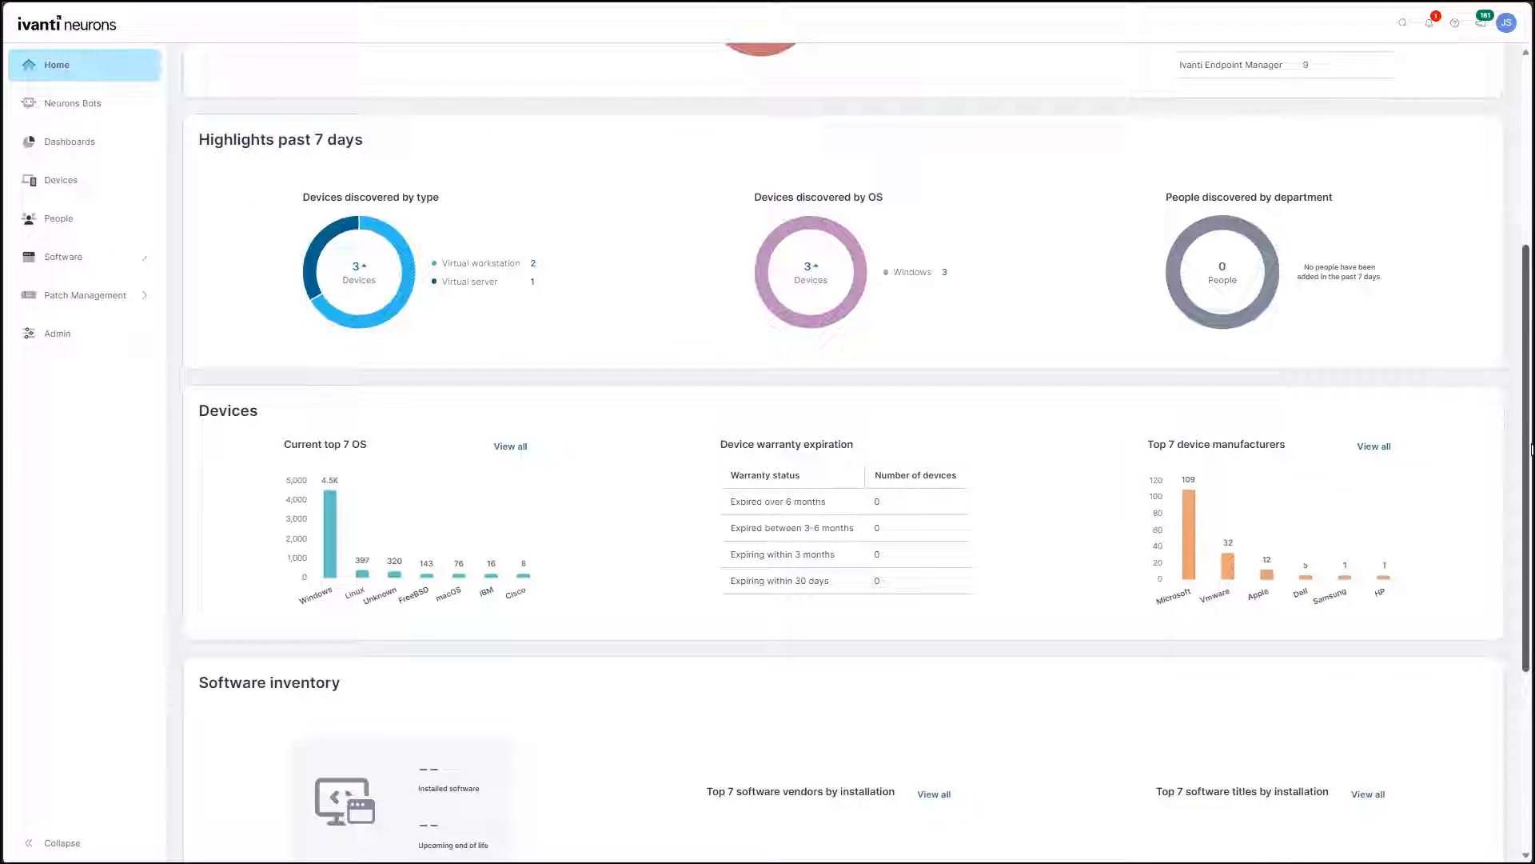
pyautogui.scroll(-3)
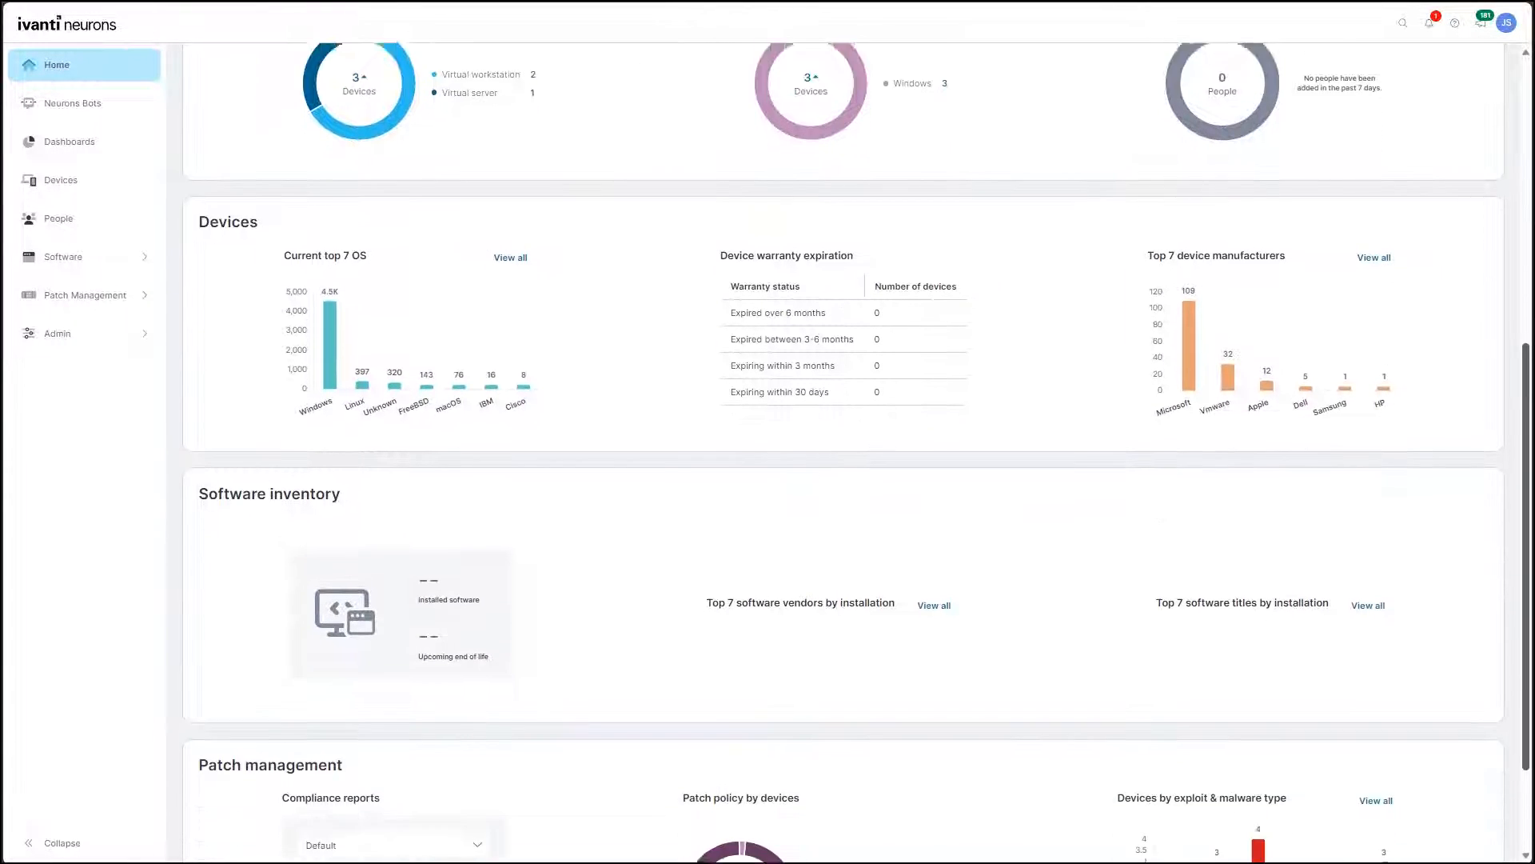
pyautogui.scroll(-3)
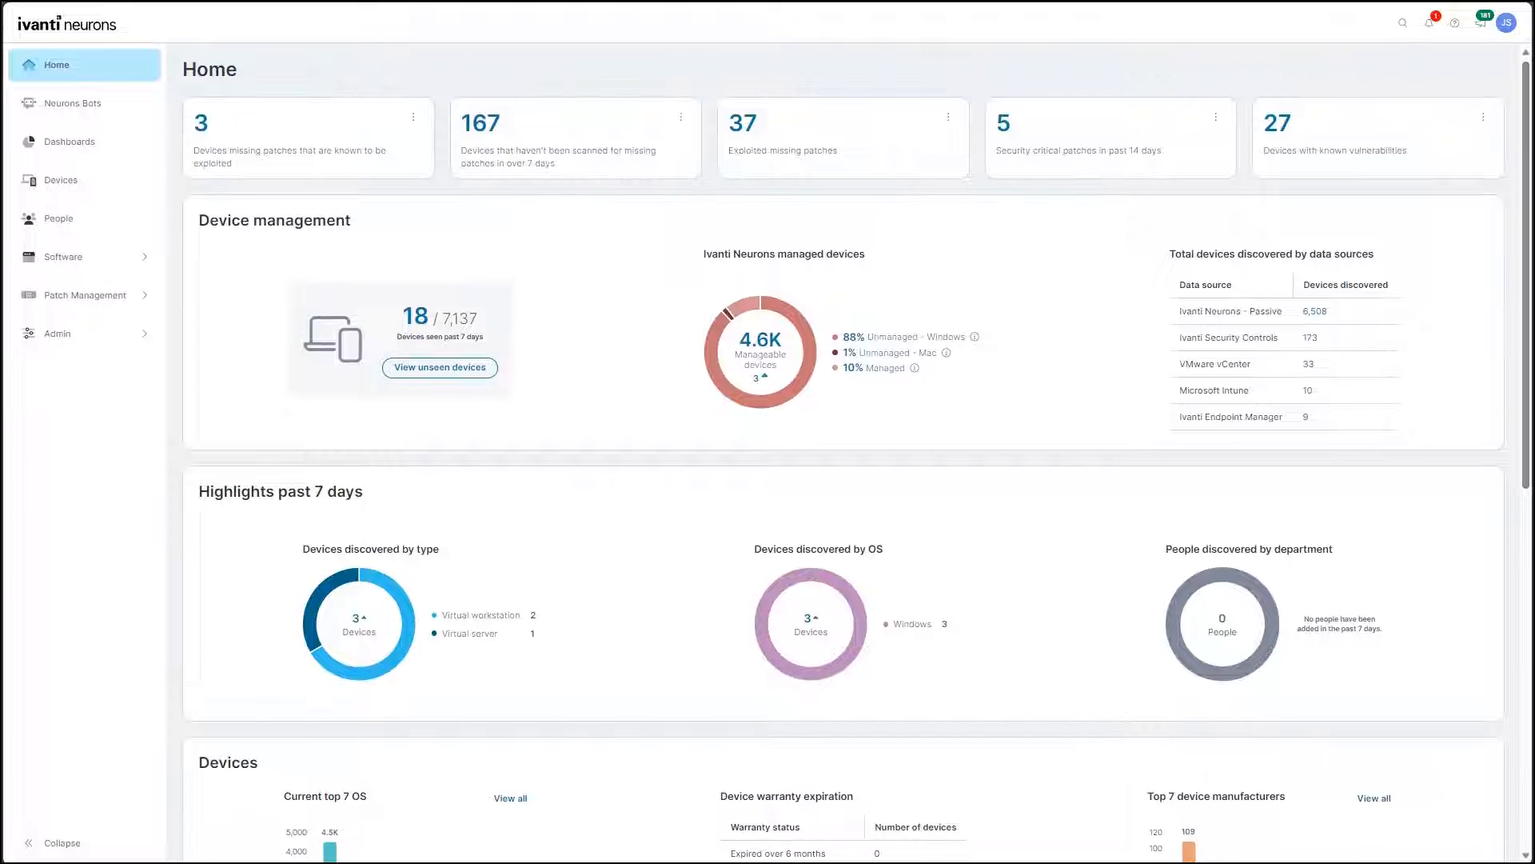
pyautogui.moveTo(85, 295)
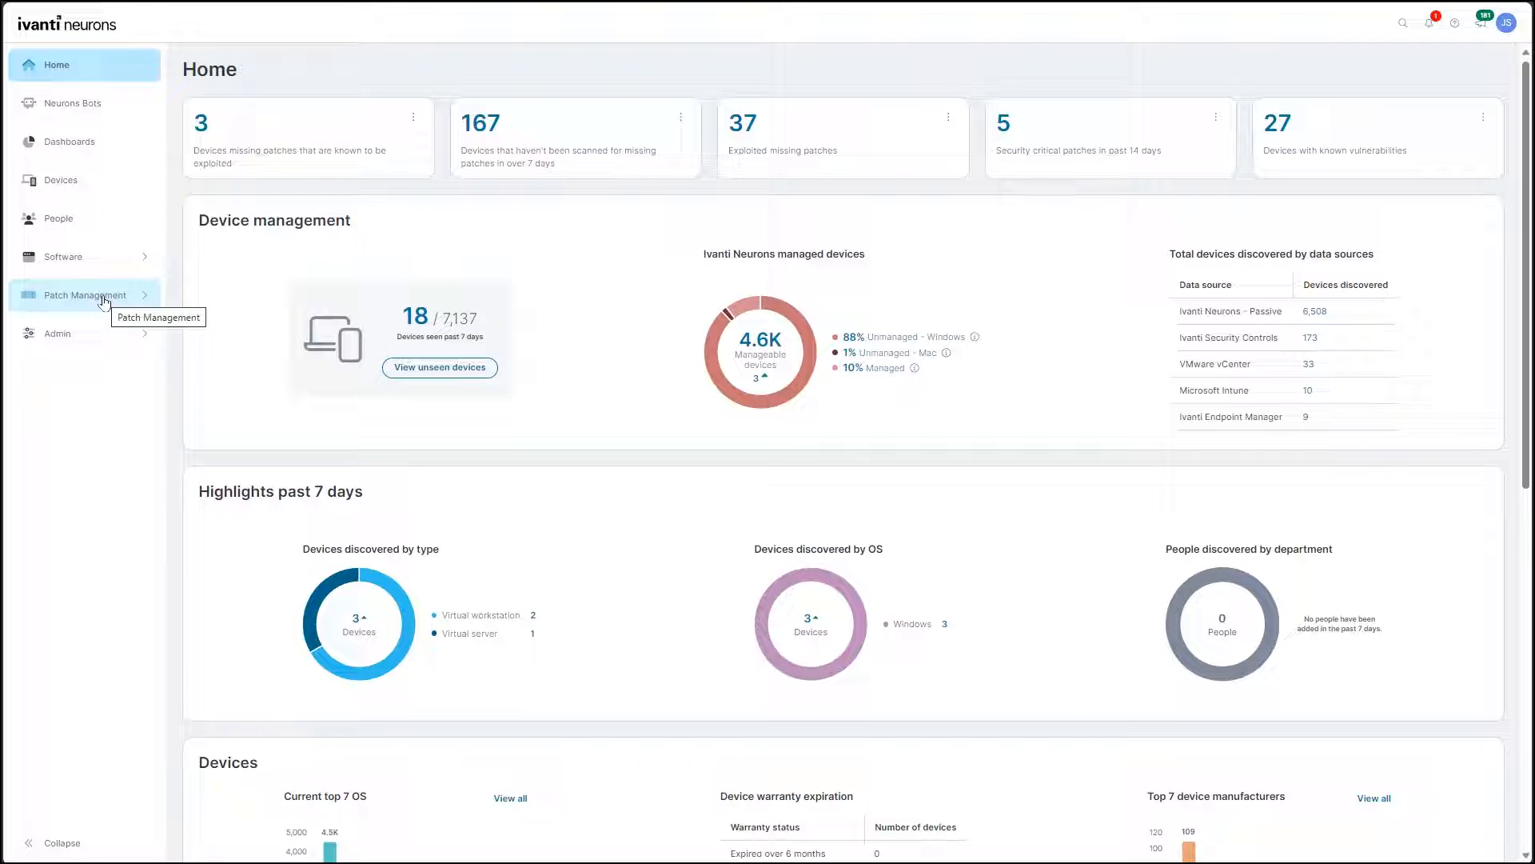
pyautogui.click(86, 295)
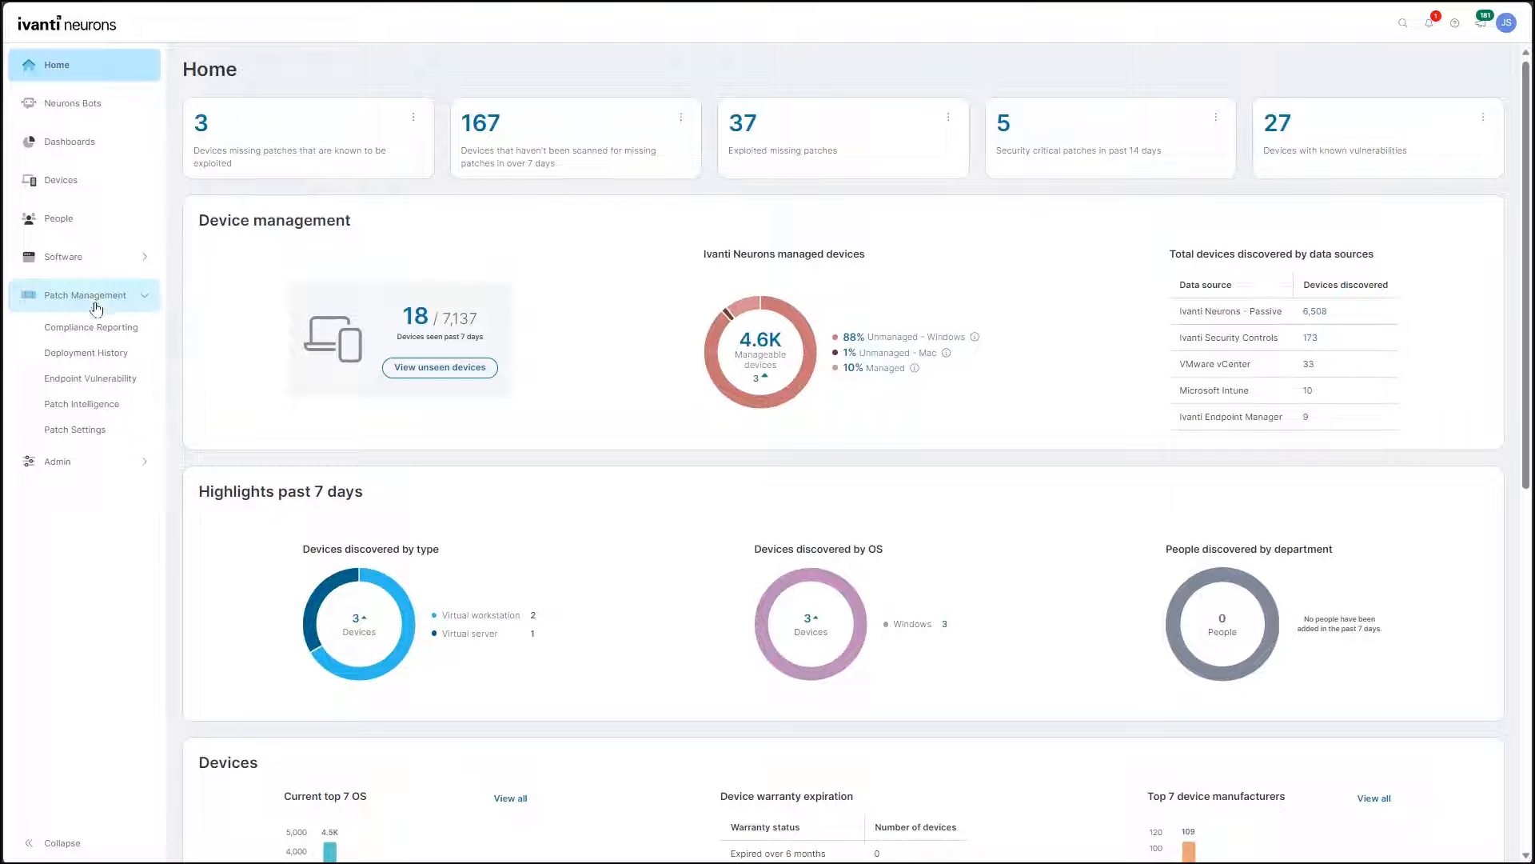
pyautogui.click(82, 403)
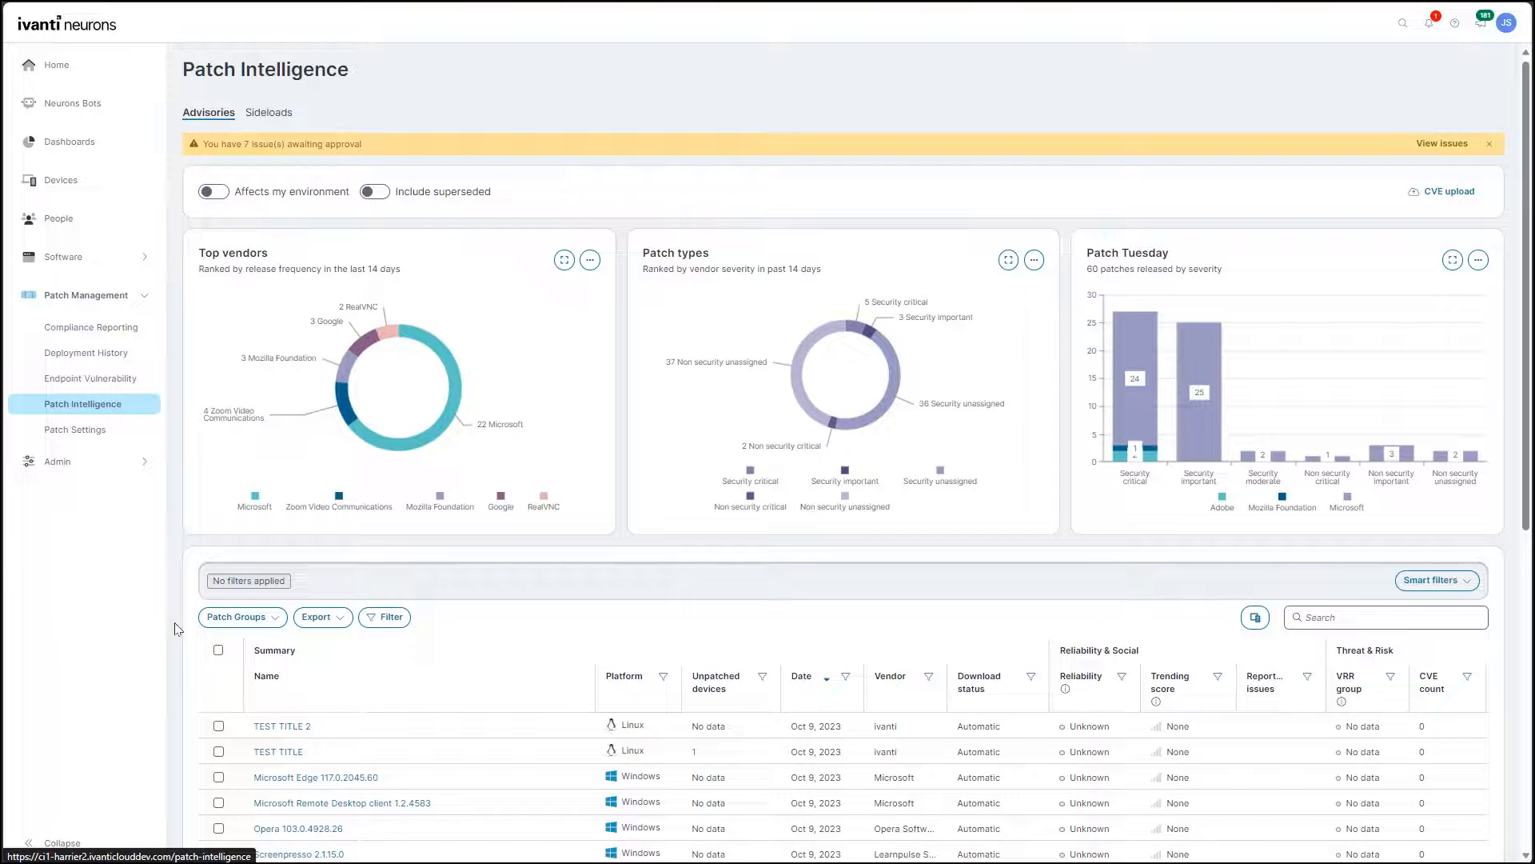
# Step: Filter advisories to the 'Prioritized CVEs from Security' patch group via Open Patch Group
pyautogui.click(238, 616)
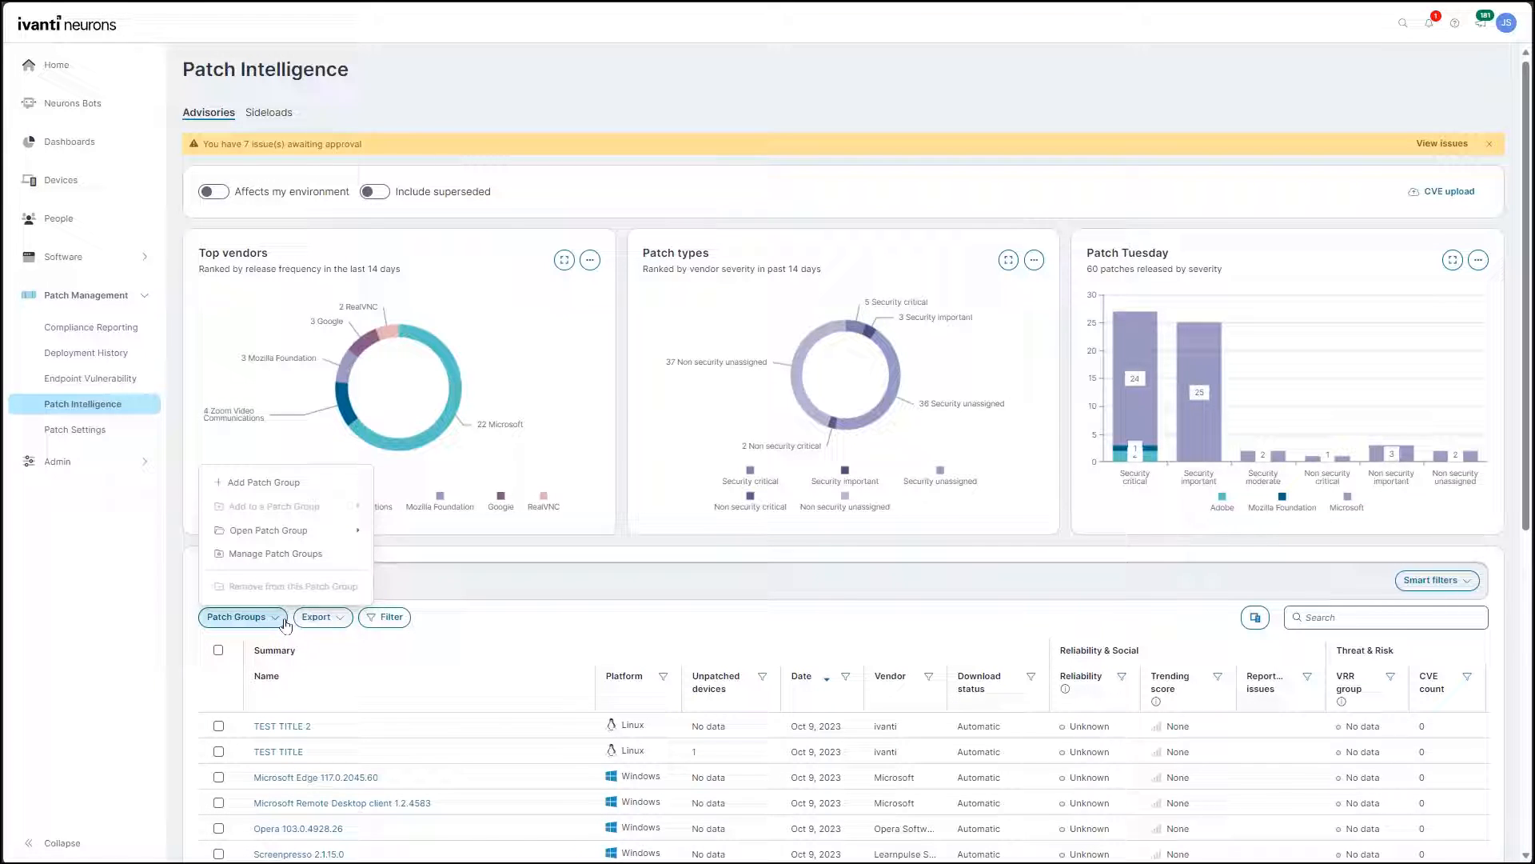
pyautogui.click(265, 530)
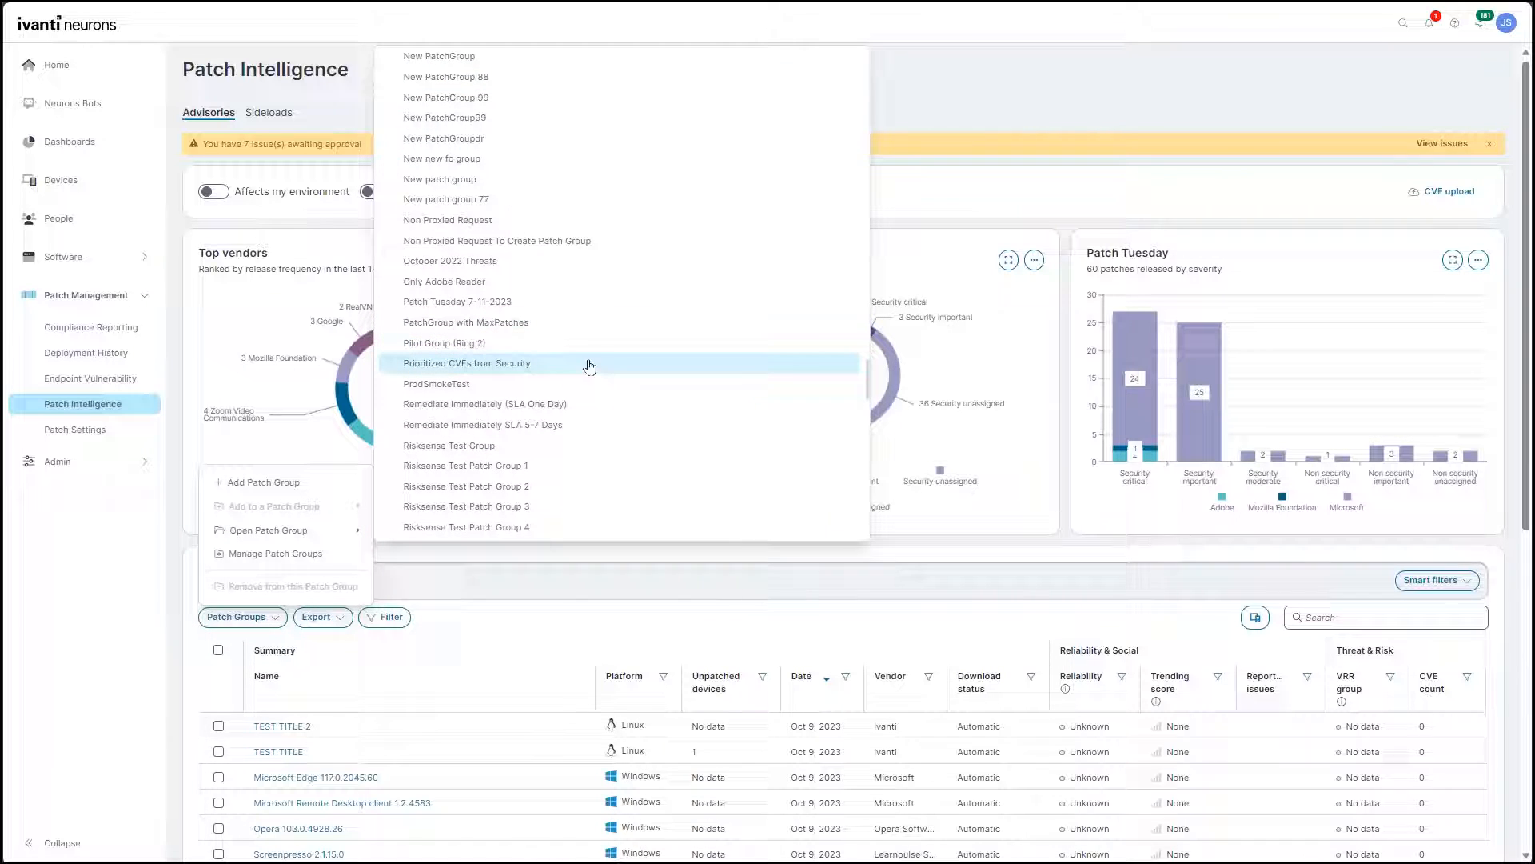
pyautogui.click(467, 363)
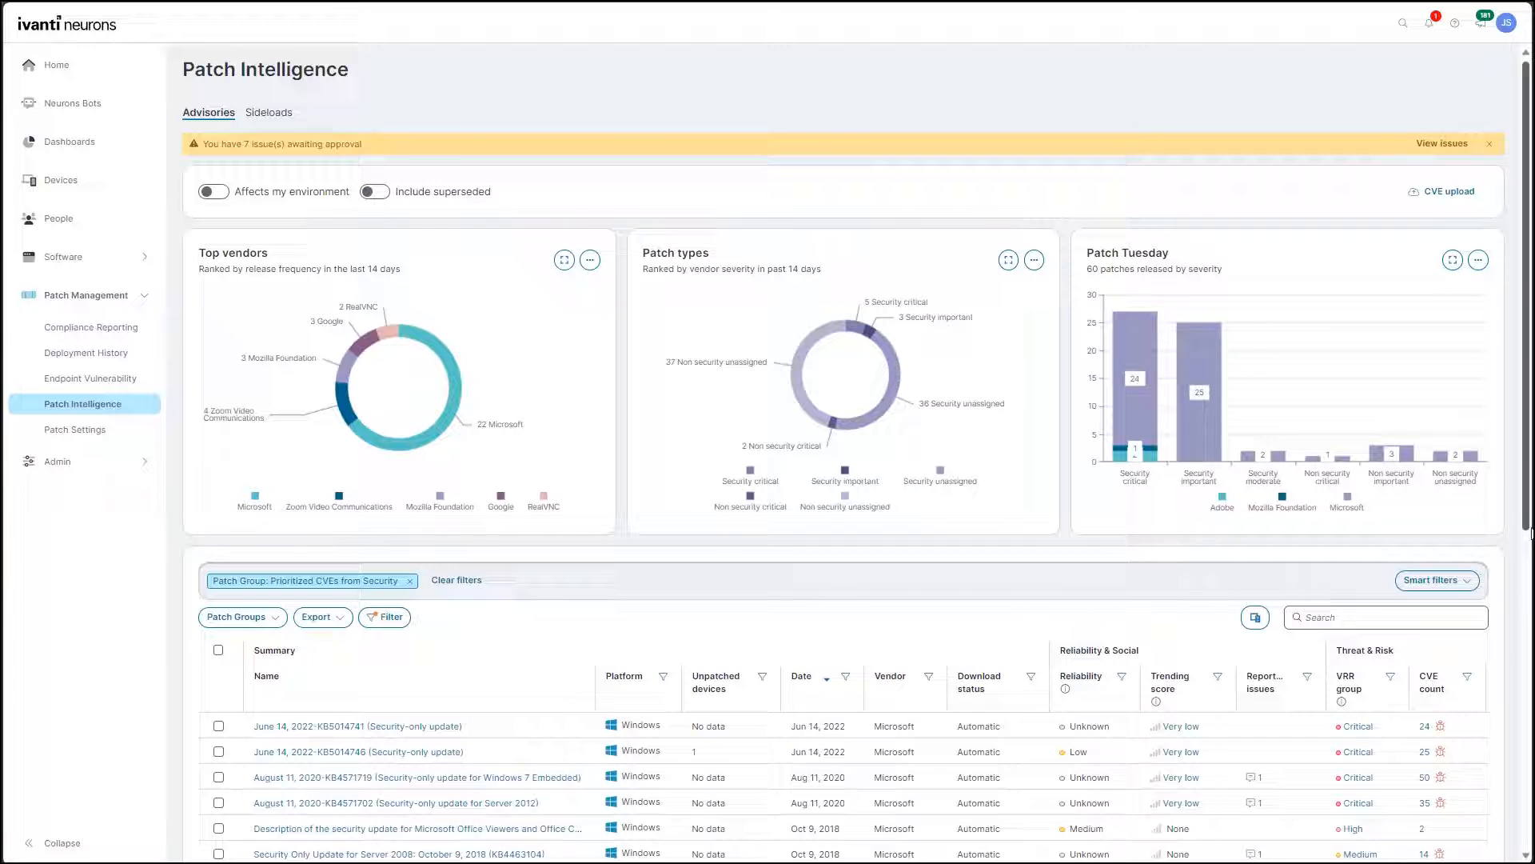
# Step: Scroll down the filtered advisories table toward the Windows 7 / Server 2008 R2 update
pyautogui.scroll(-3)
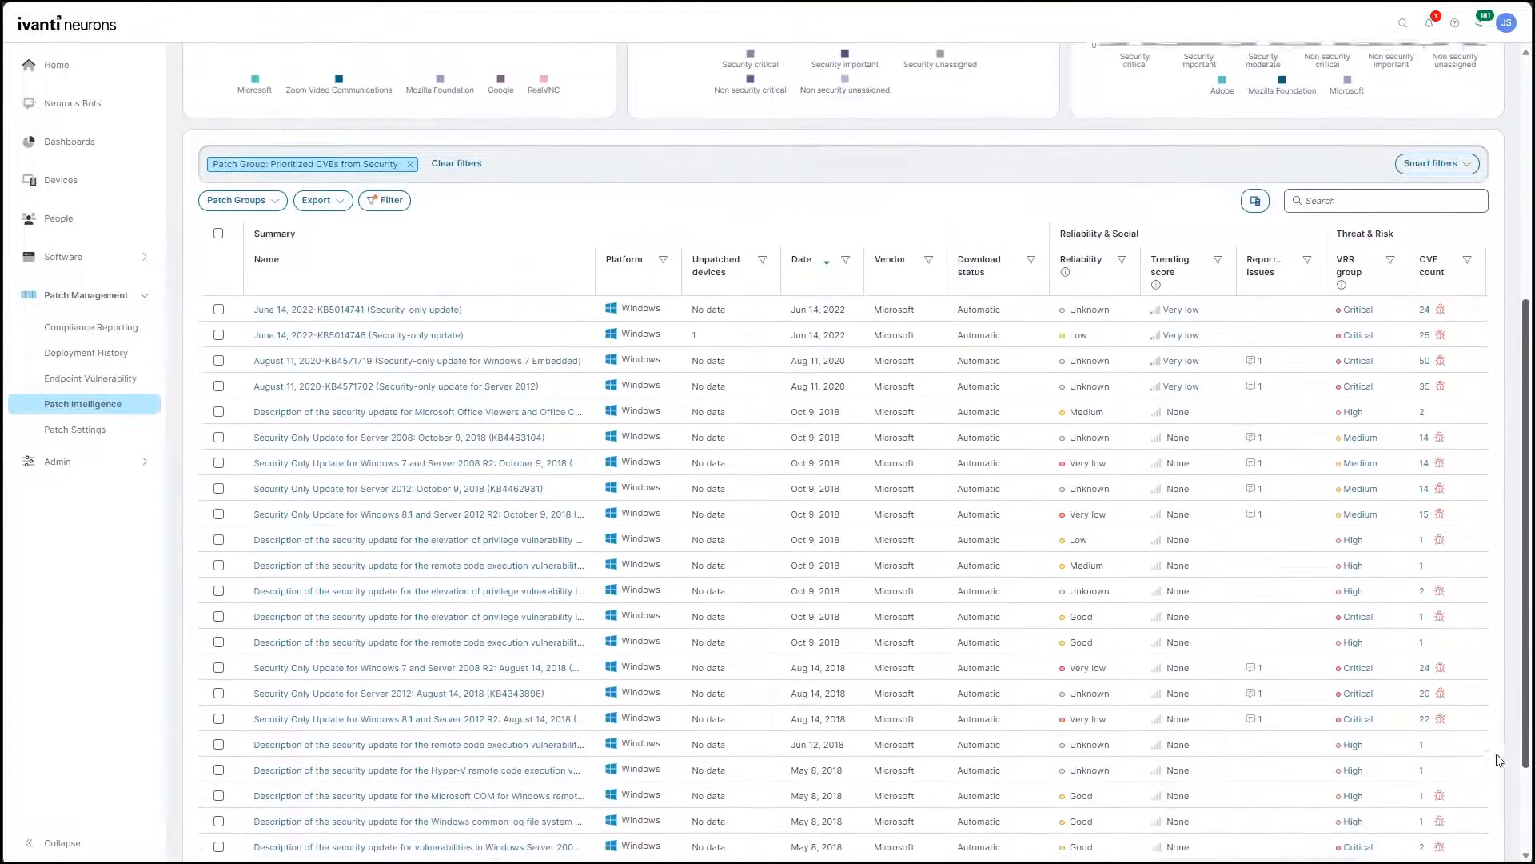
pyautogui.scroll(-3)
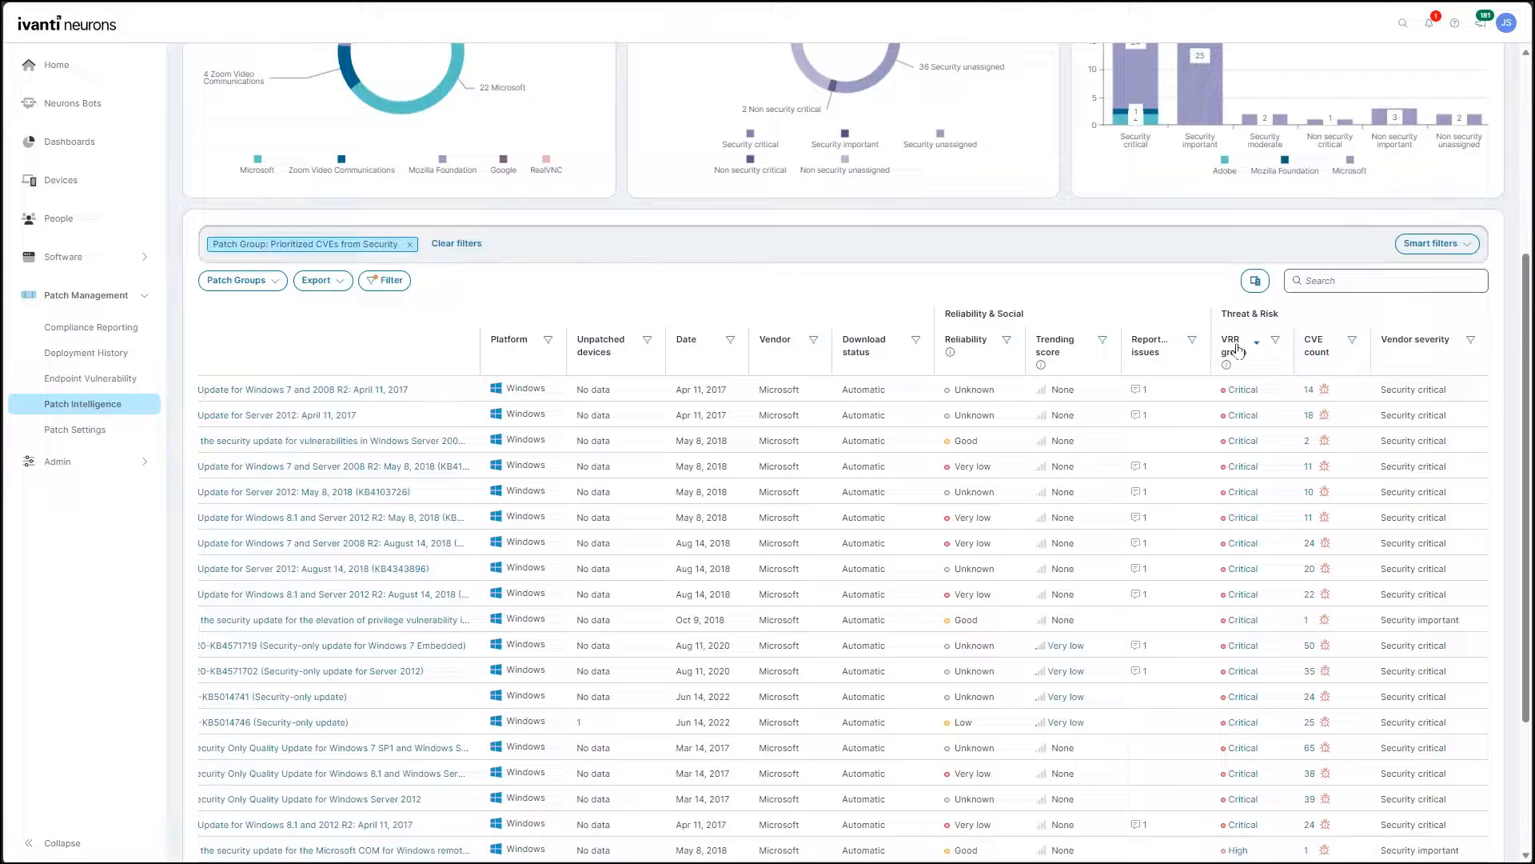
pyautogui.moveTo(1228, 365)
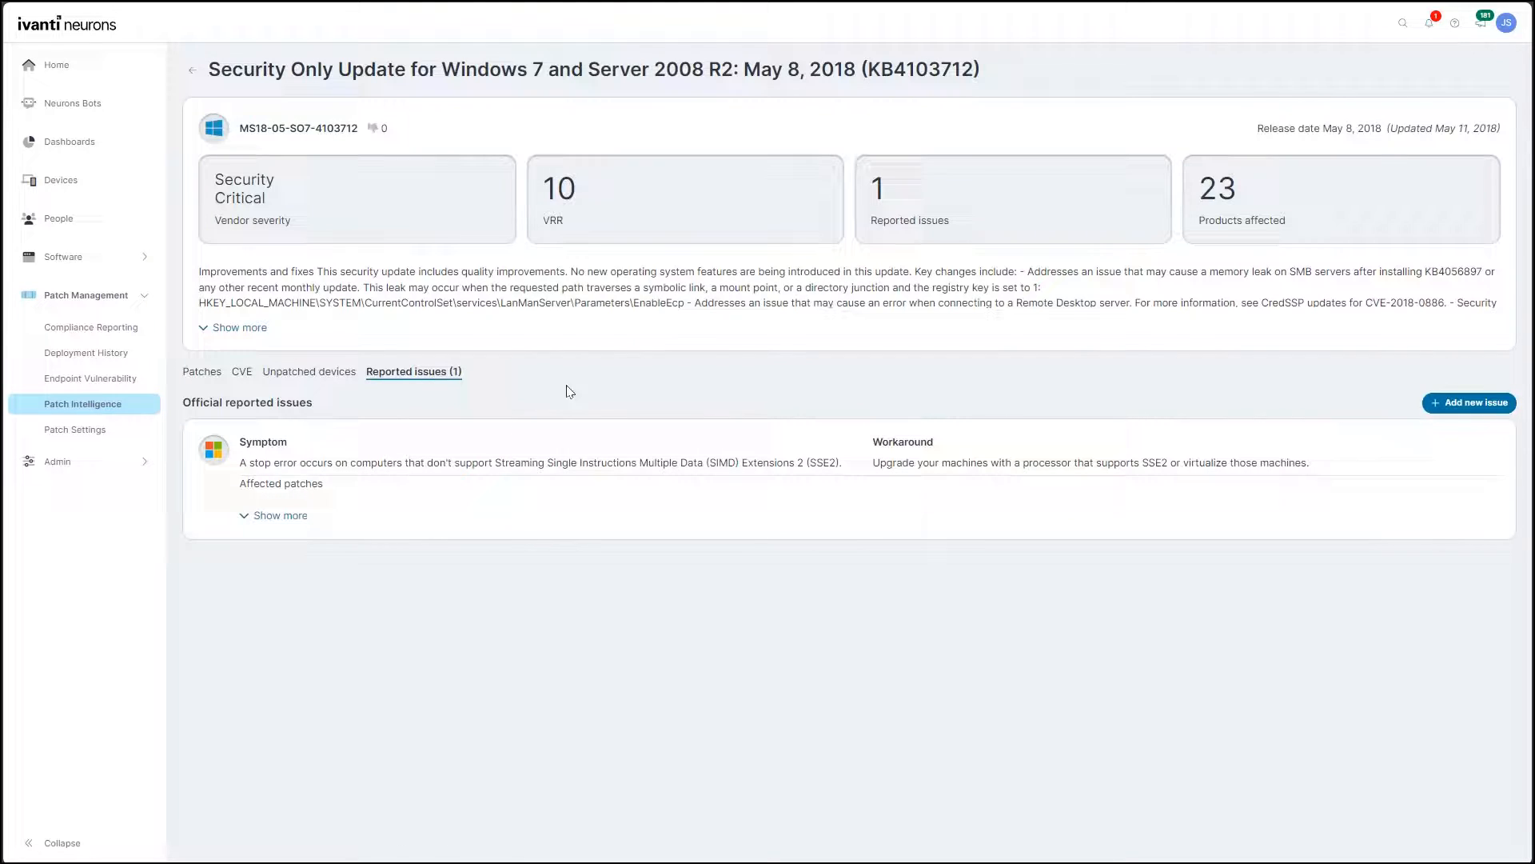
# Step: Expand the description's affected products and the reported issue's affected patches, then go to Patch Settings
pyautogui.click(238, 327)
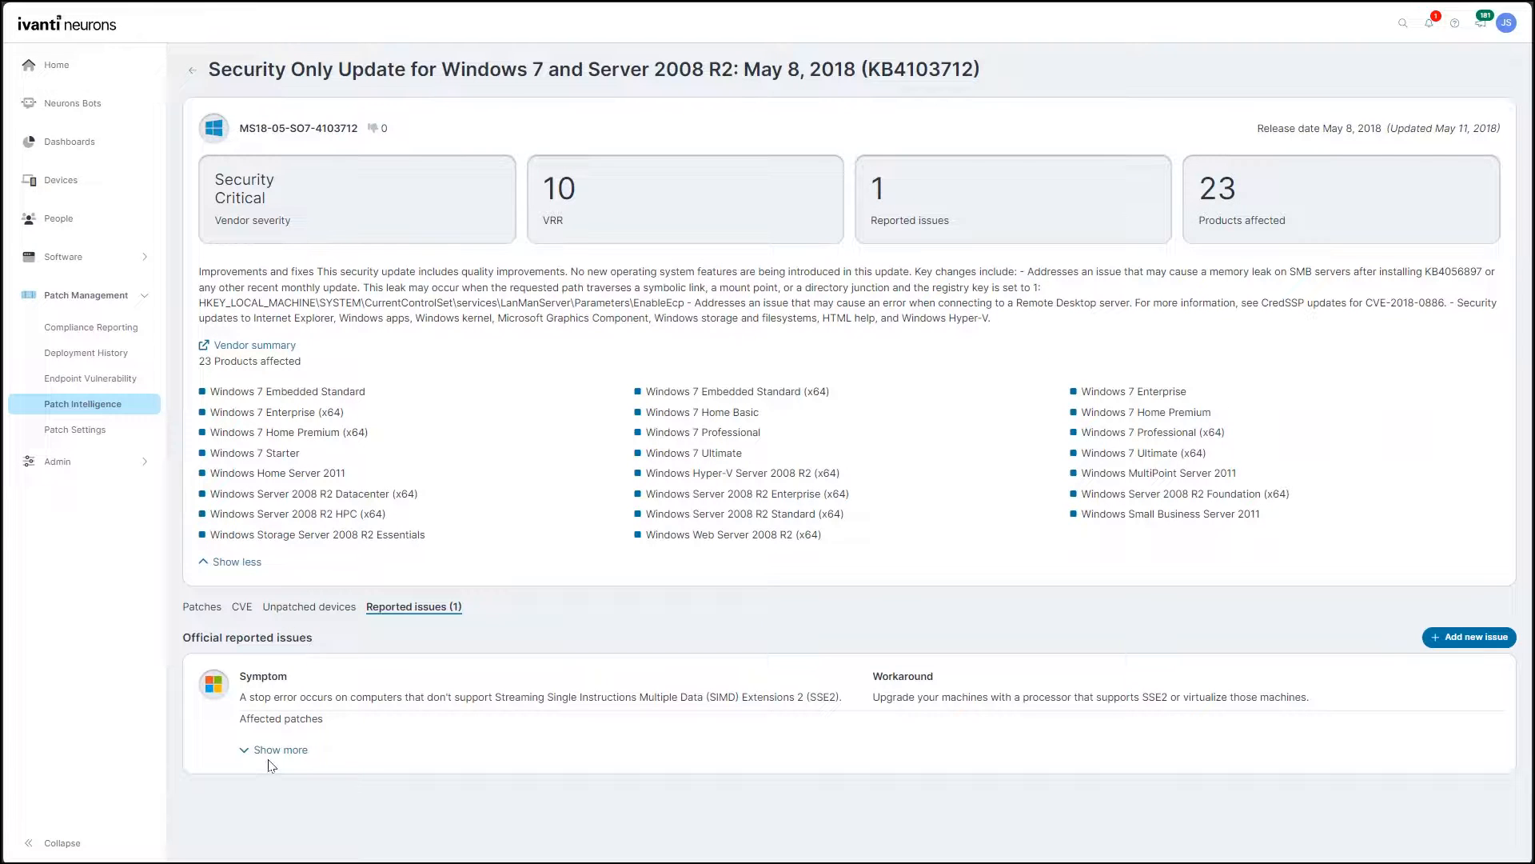
pyautogui.click(281, 749)
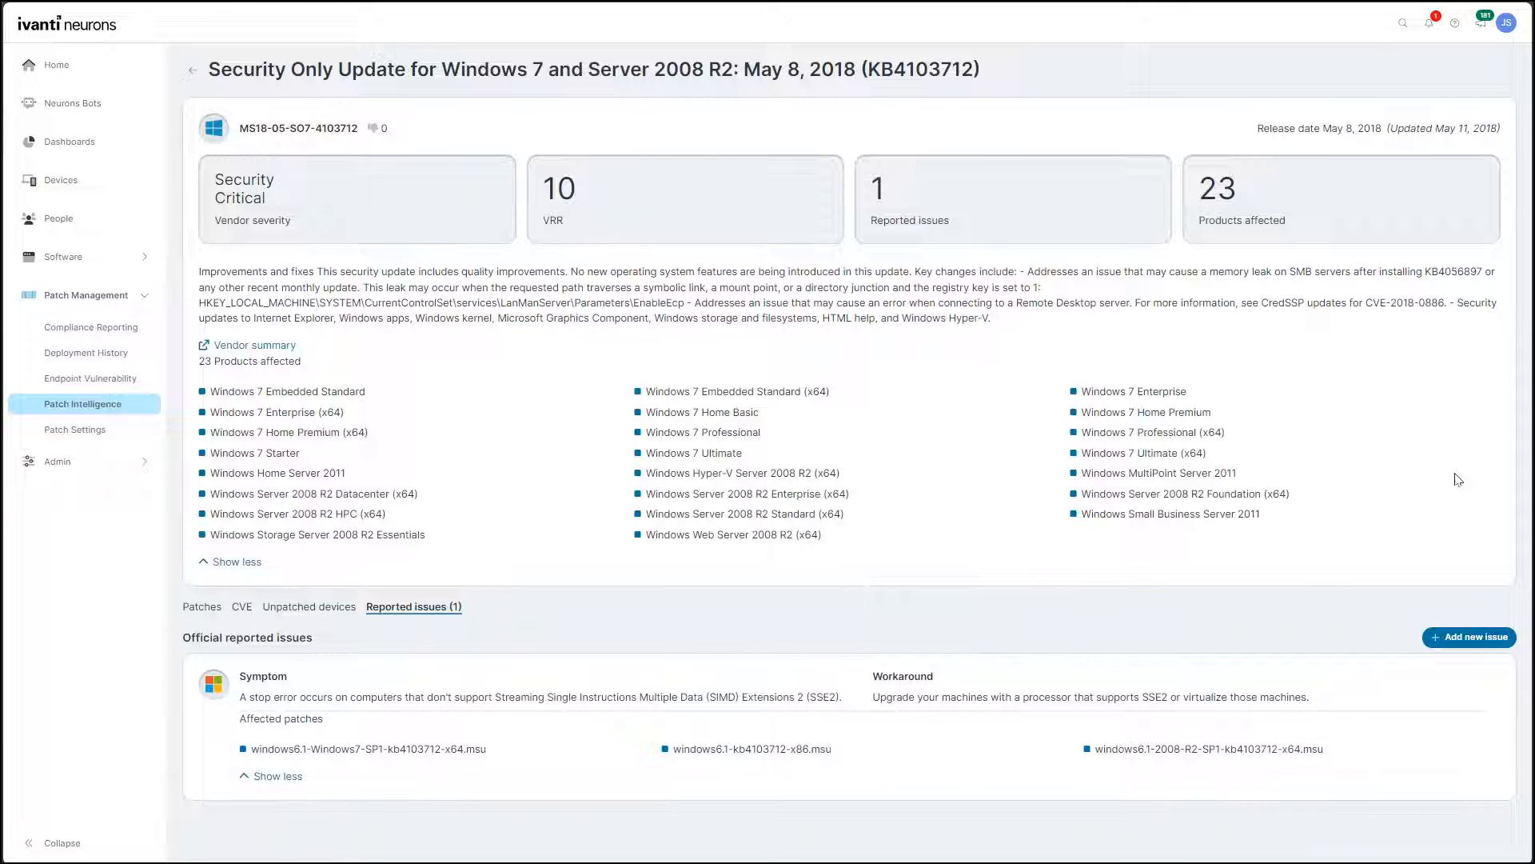
pyautogui.click(75, 429)
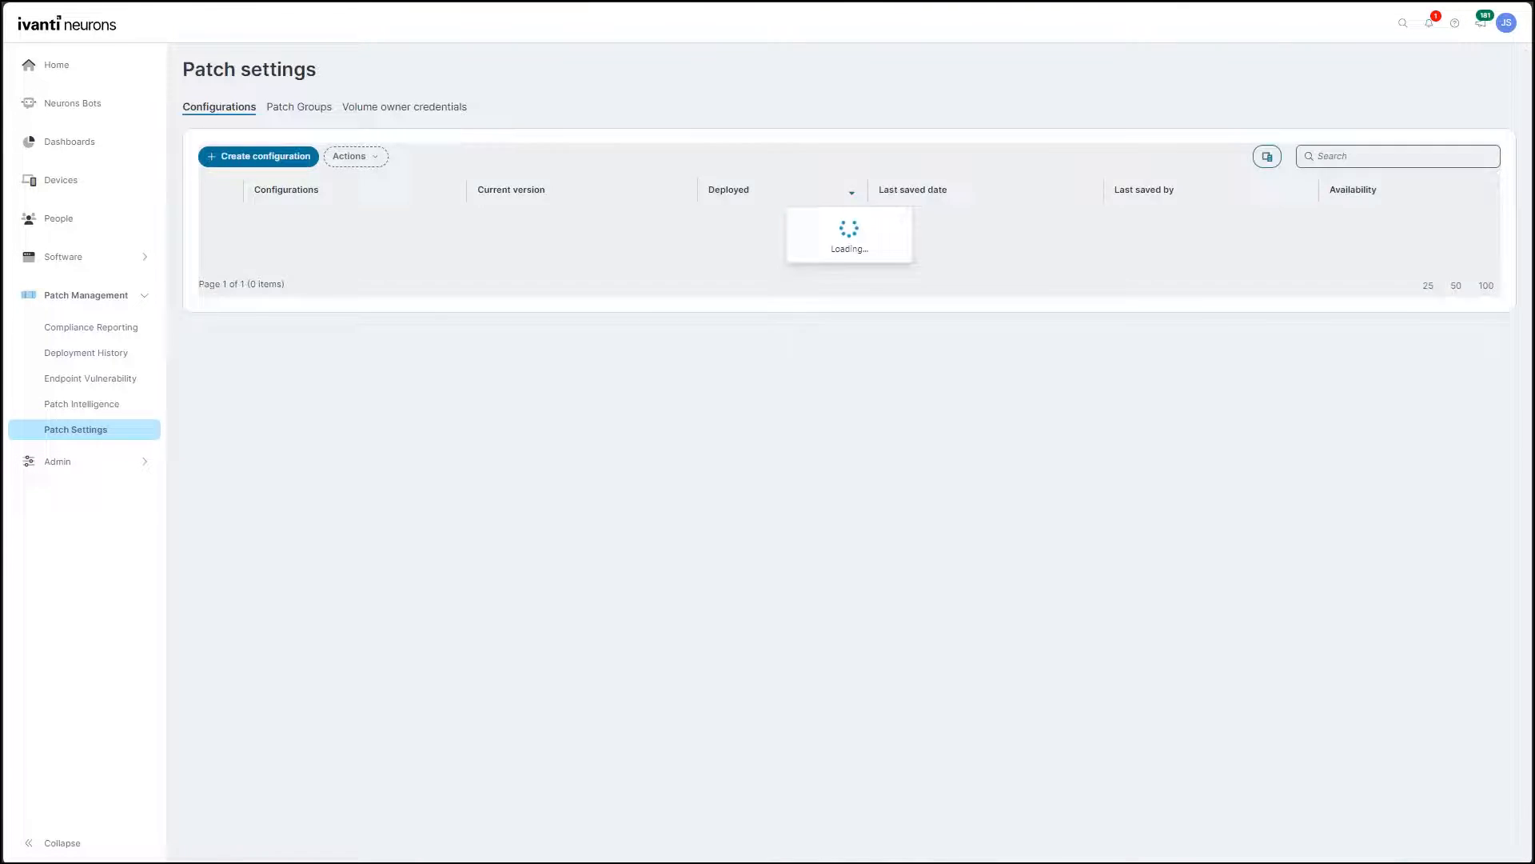
pyautogui.click(259, 155)
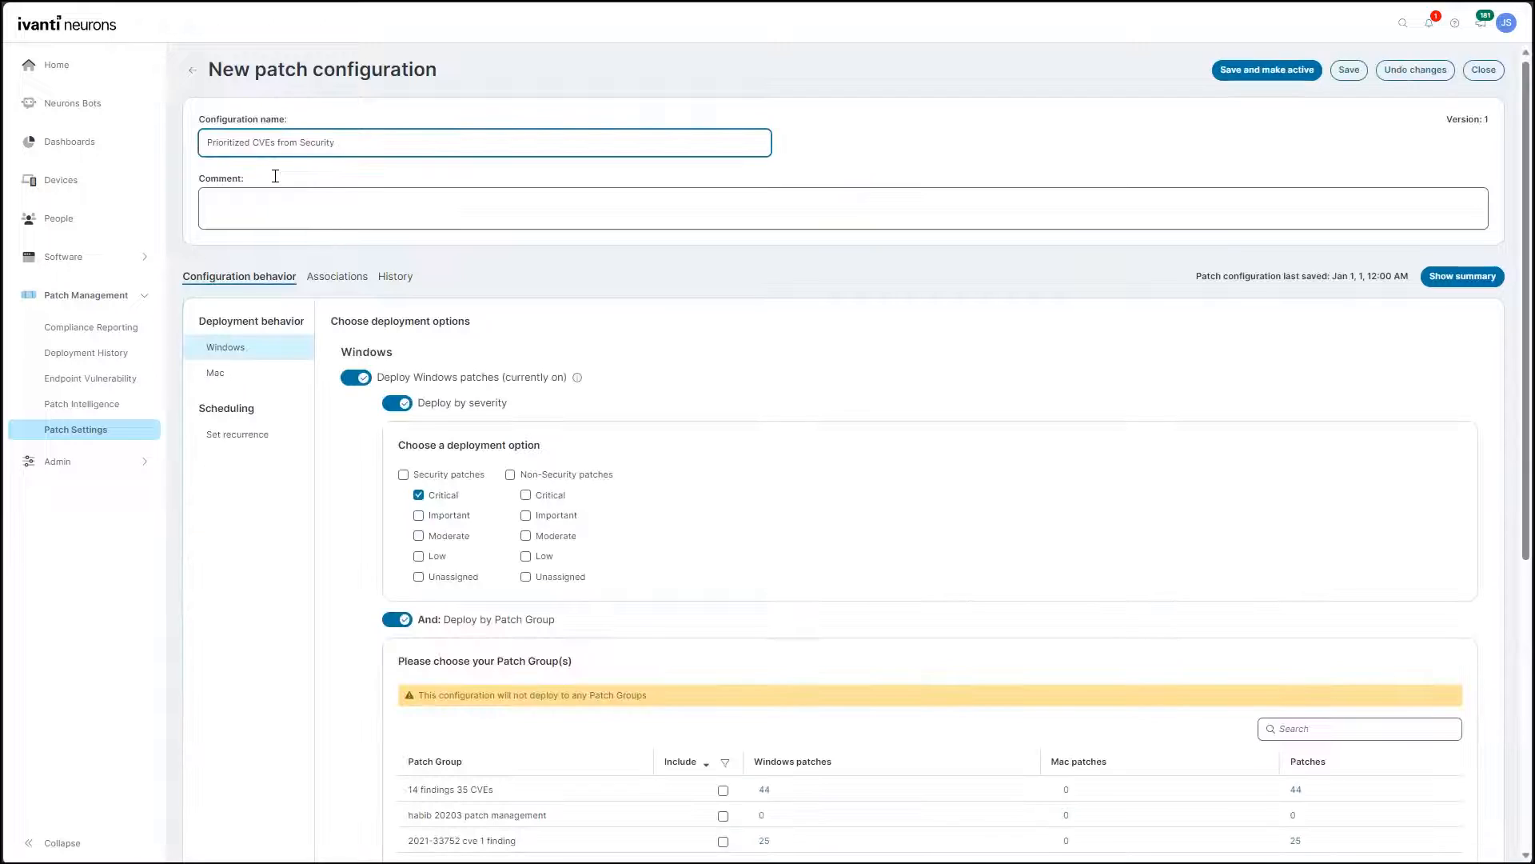
pyautogui.scroll(-3)
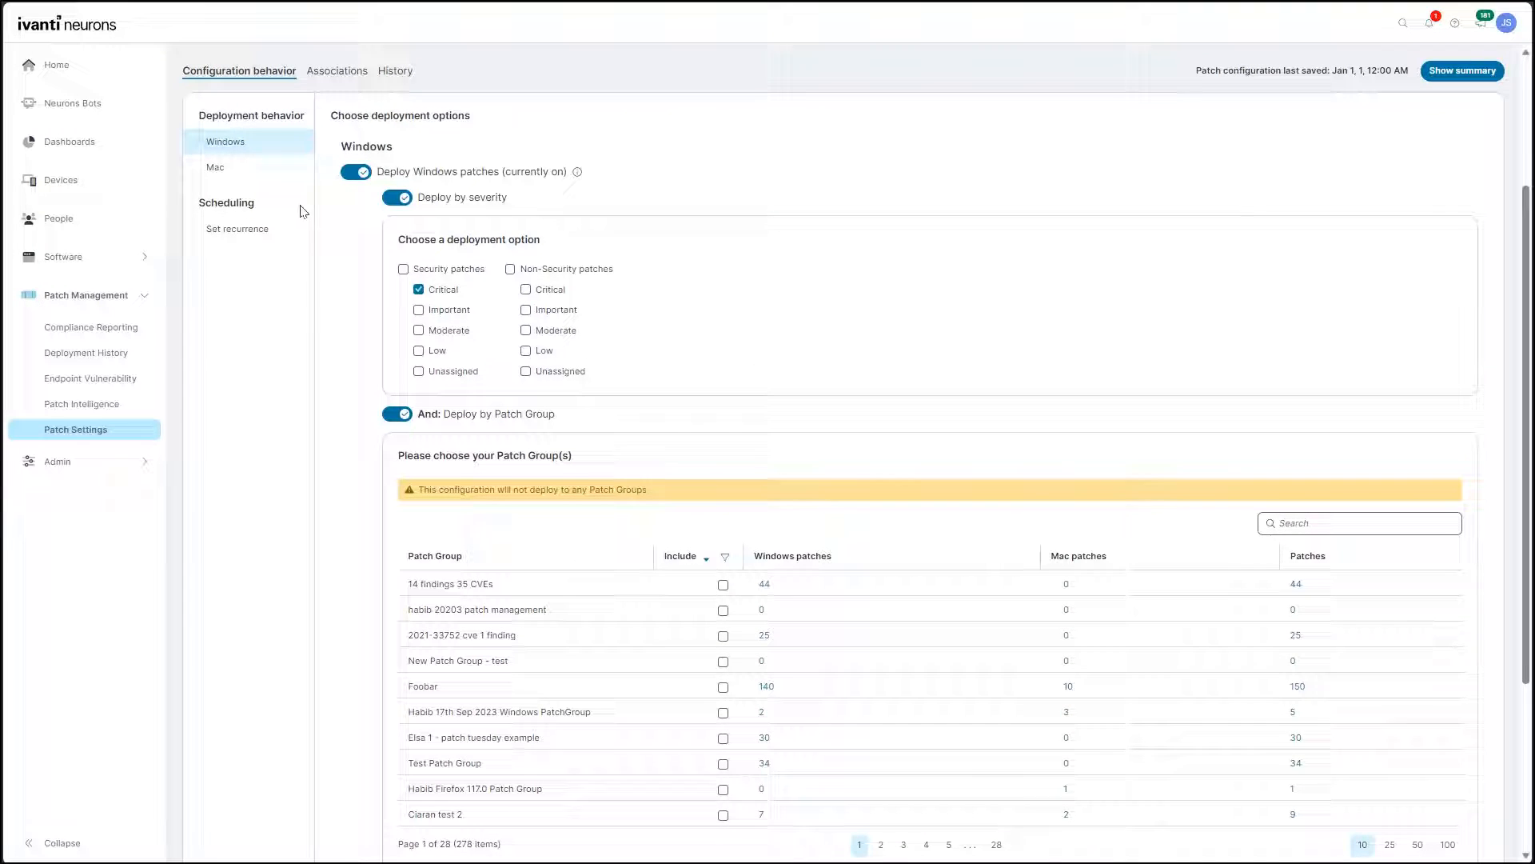
pyautogui.scroll(-3)
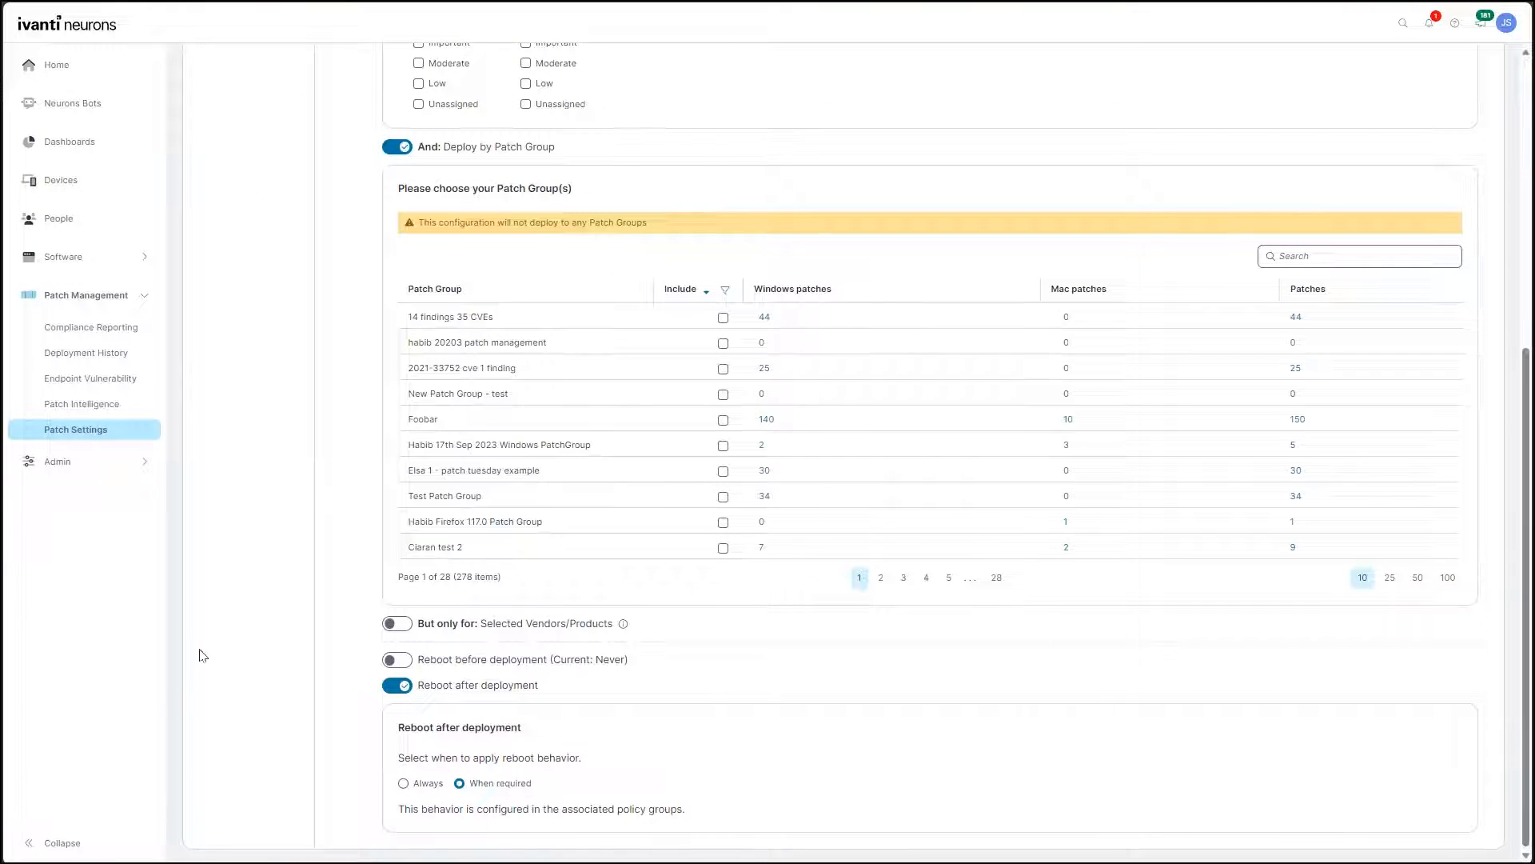
pyautogui.moveTo(341, 549)
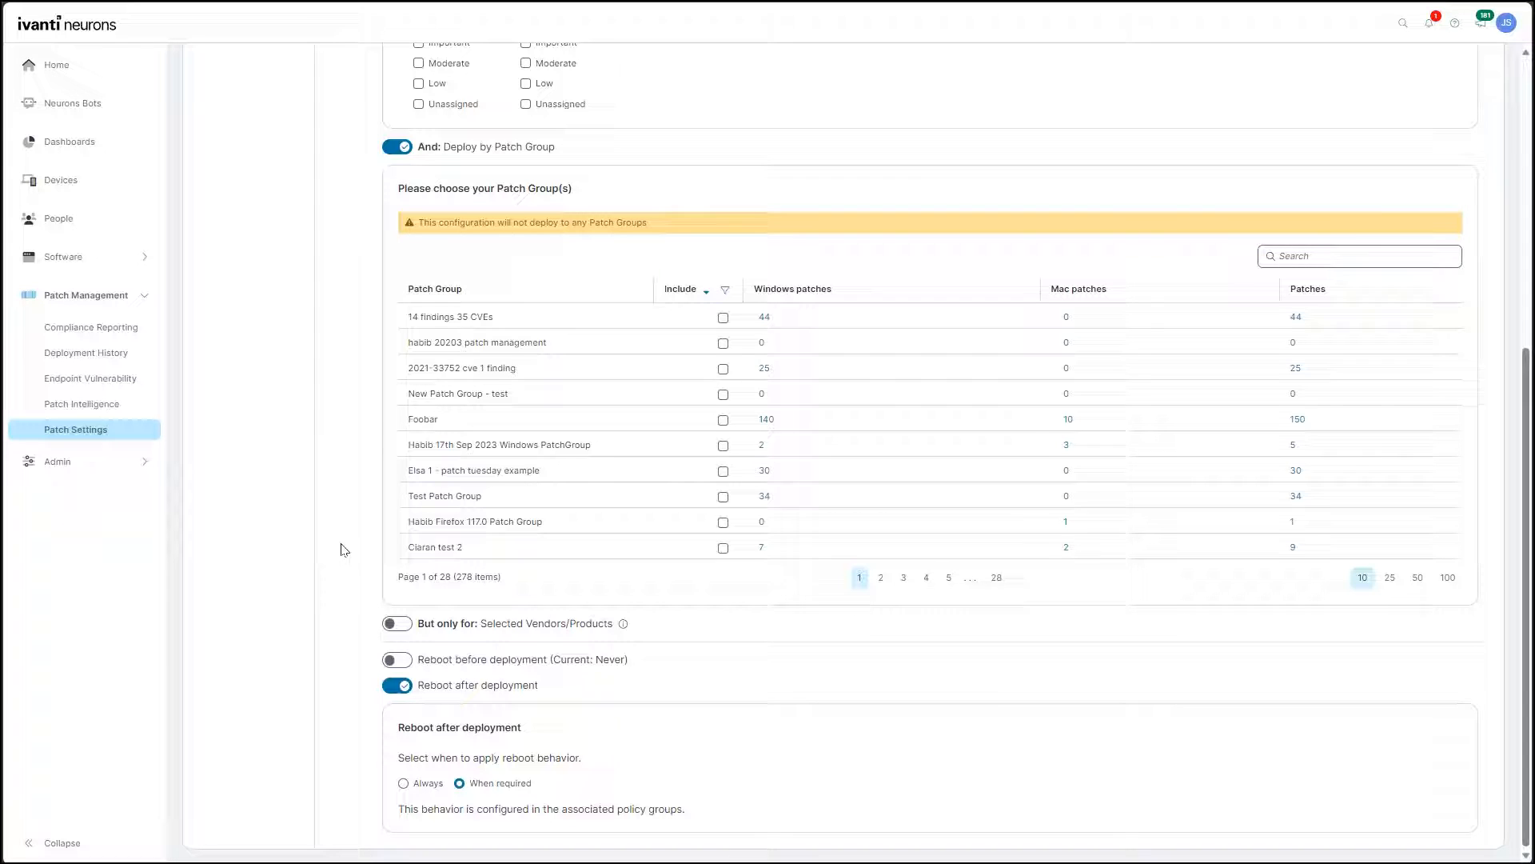
pyautogui.scroll(3)
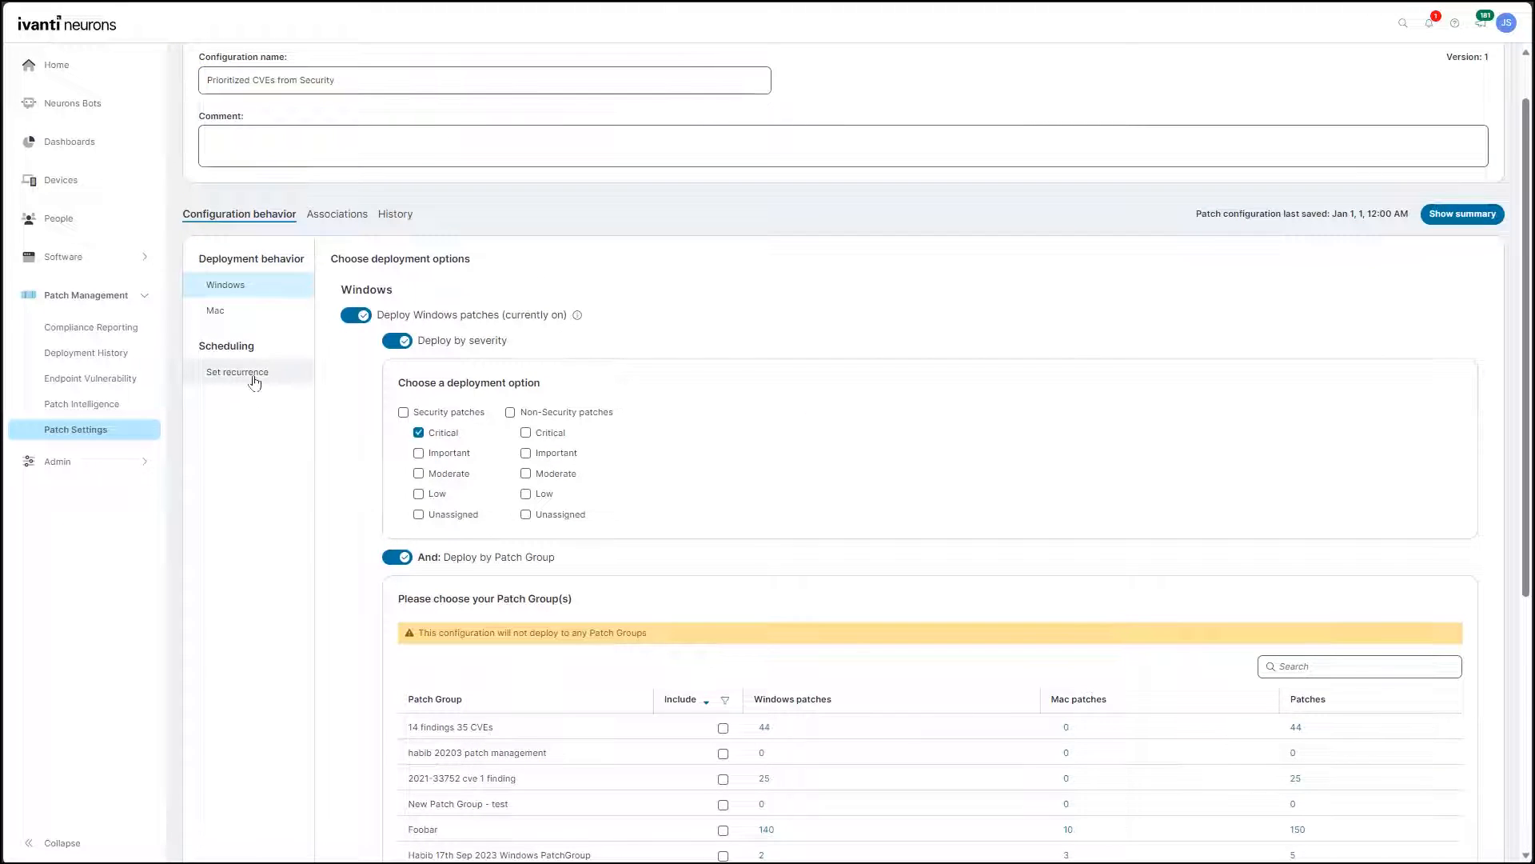
# Step: Show the recurrence schedule (weekly, Sunday 12:00 AM) and view the Deploy every day choices
pyautogui.click(237, 371)
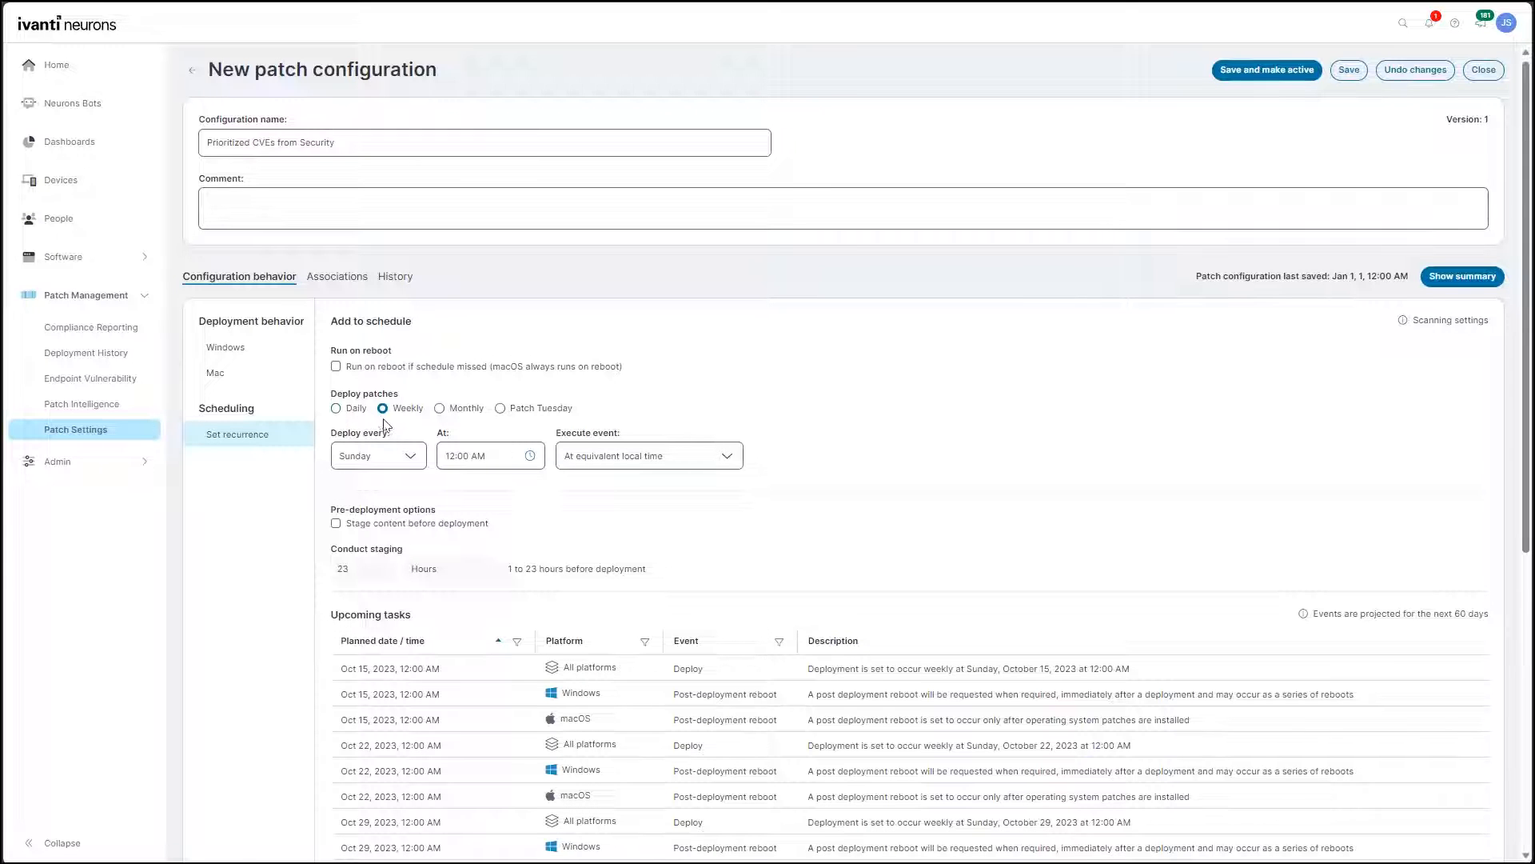
pyautogui.moveTo(502, 426)
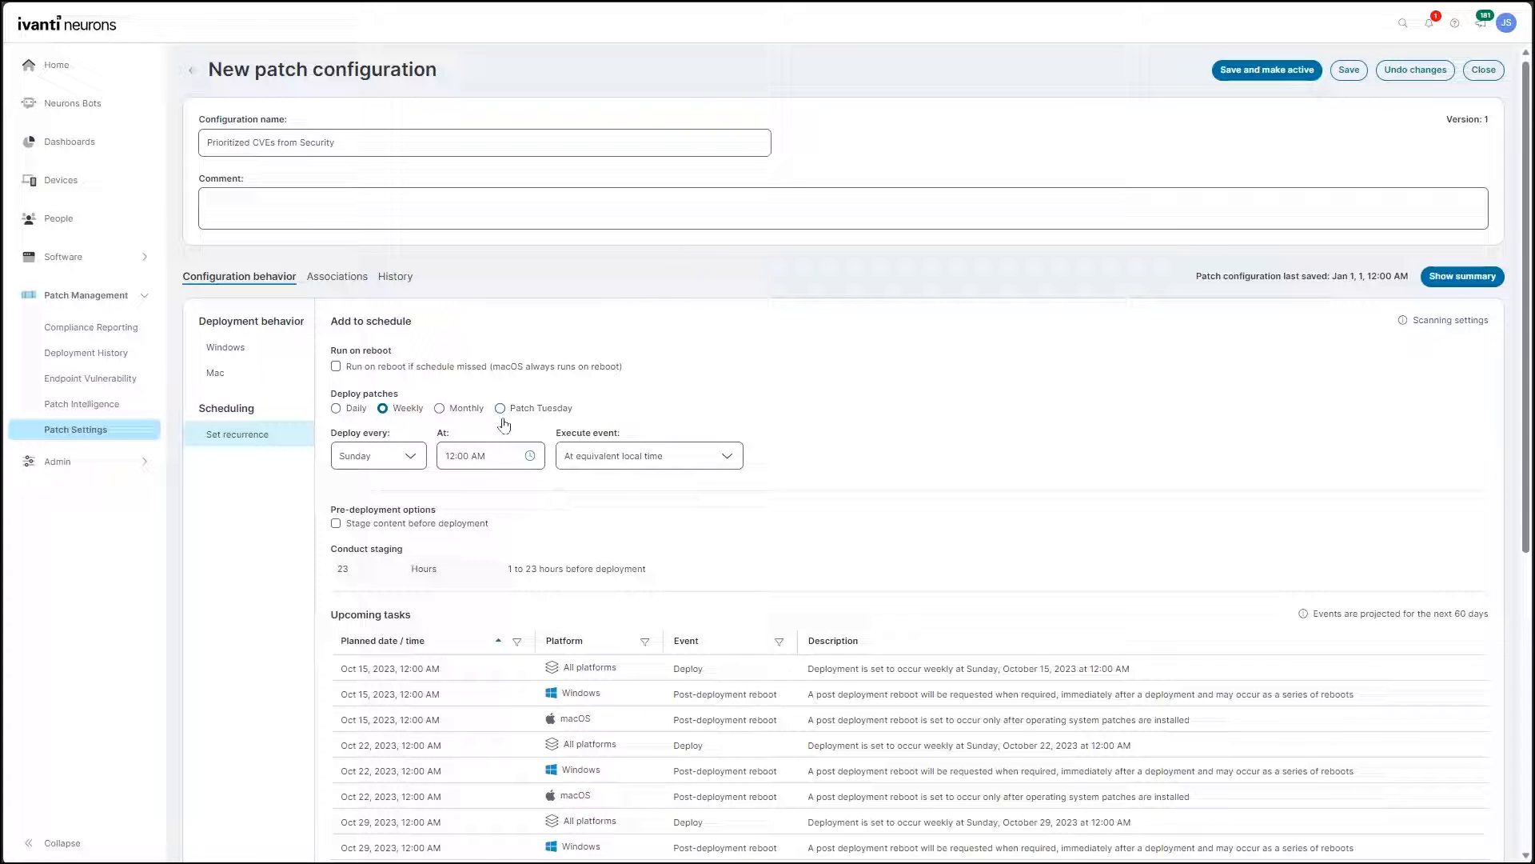
pyautogui.click(376, 456)
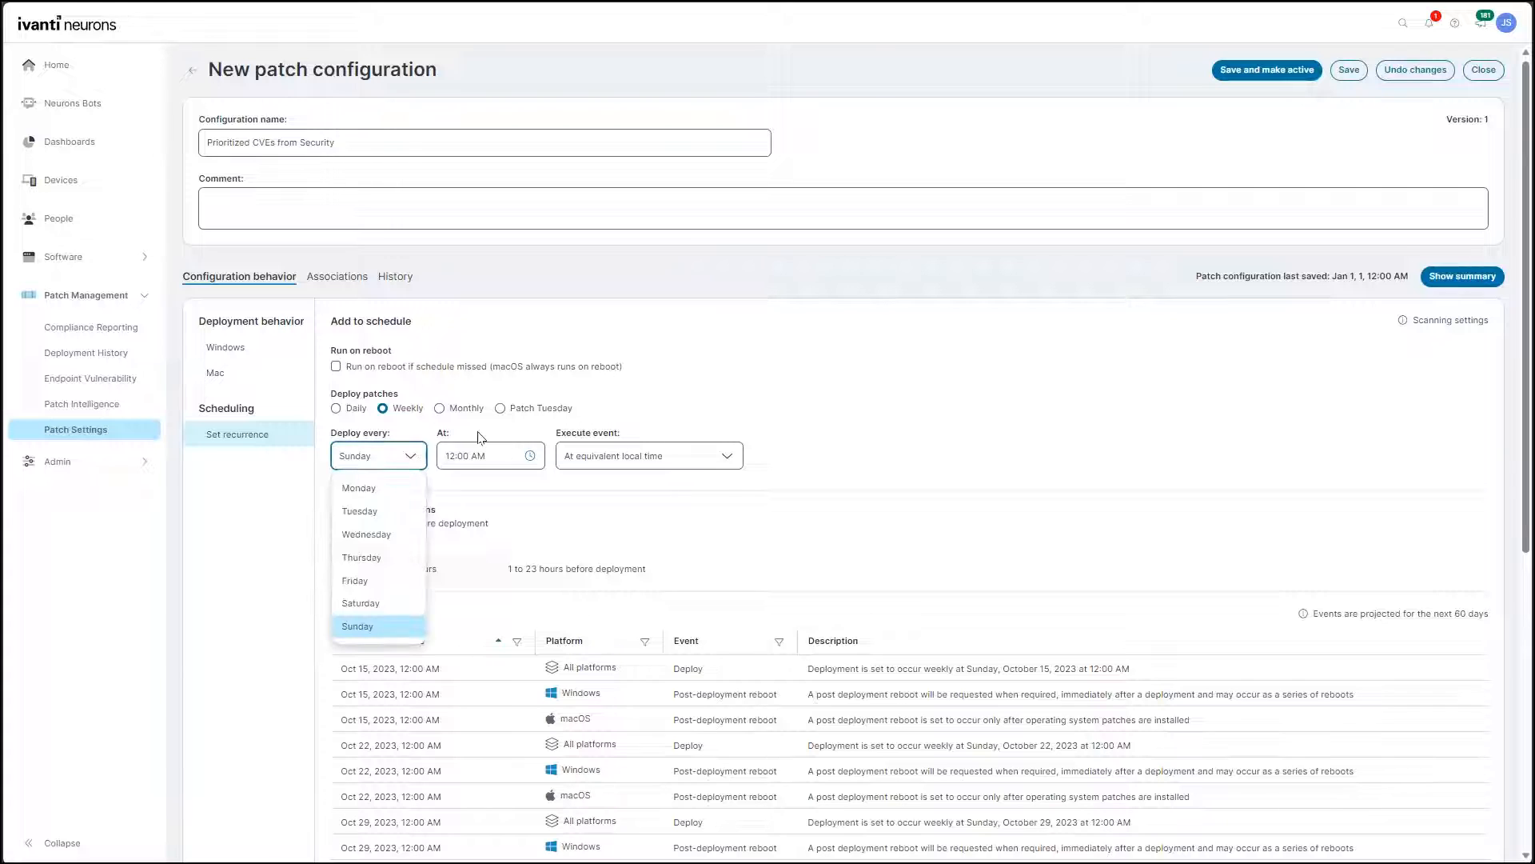
pyautogui.moveTo(120, 378)
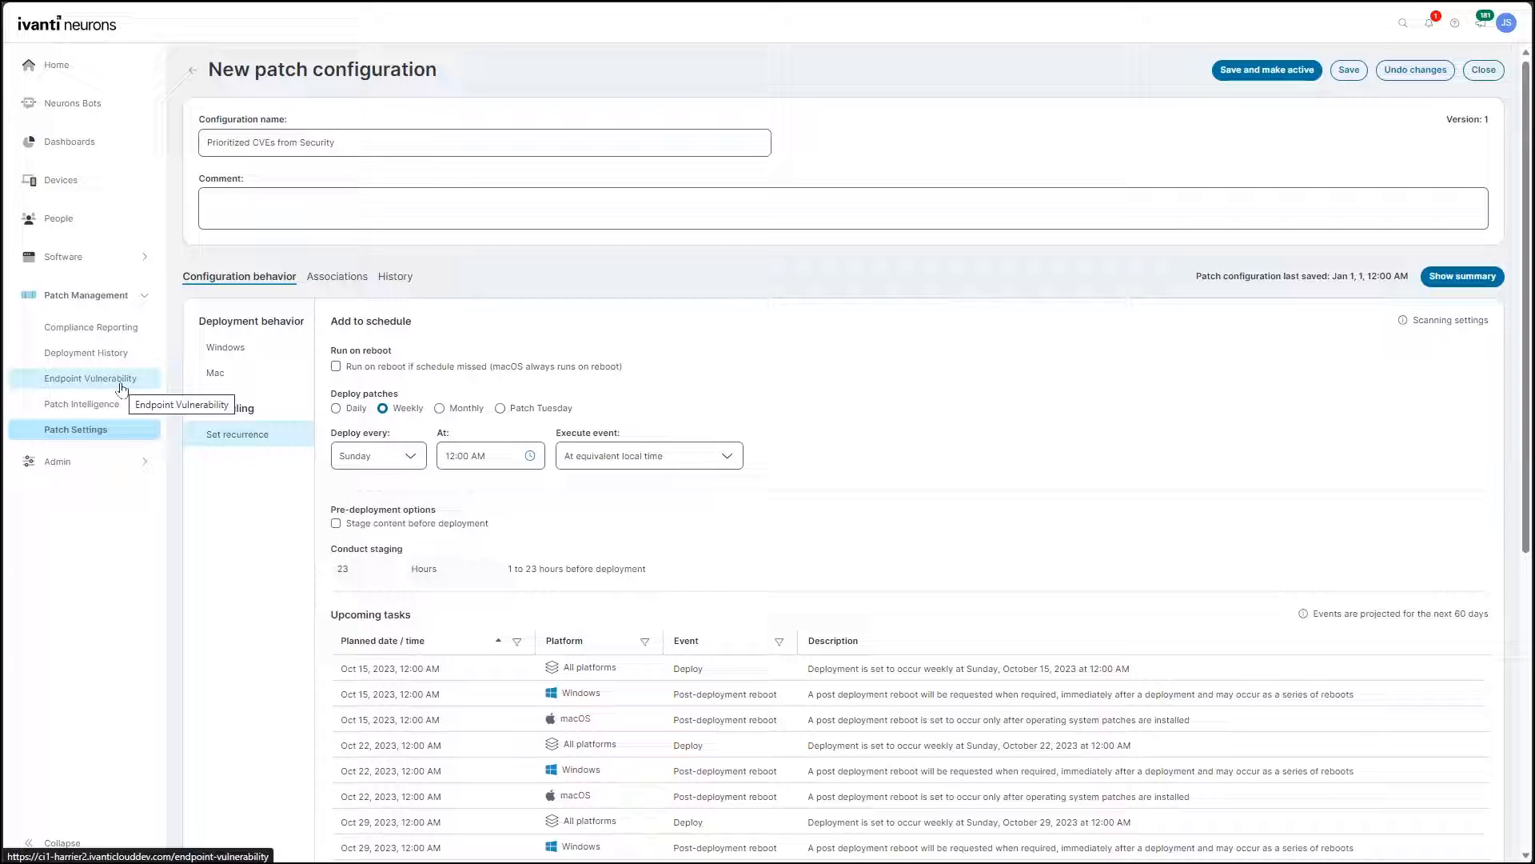
# Step: Go to Endpoint Vulnerability and filter Management to desktop/server and Endpoint Security devices
pyautogui.click(97, 378)
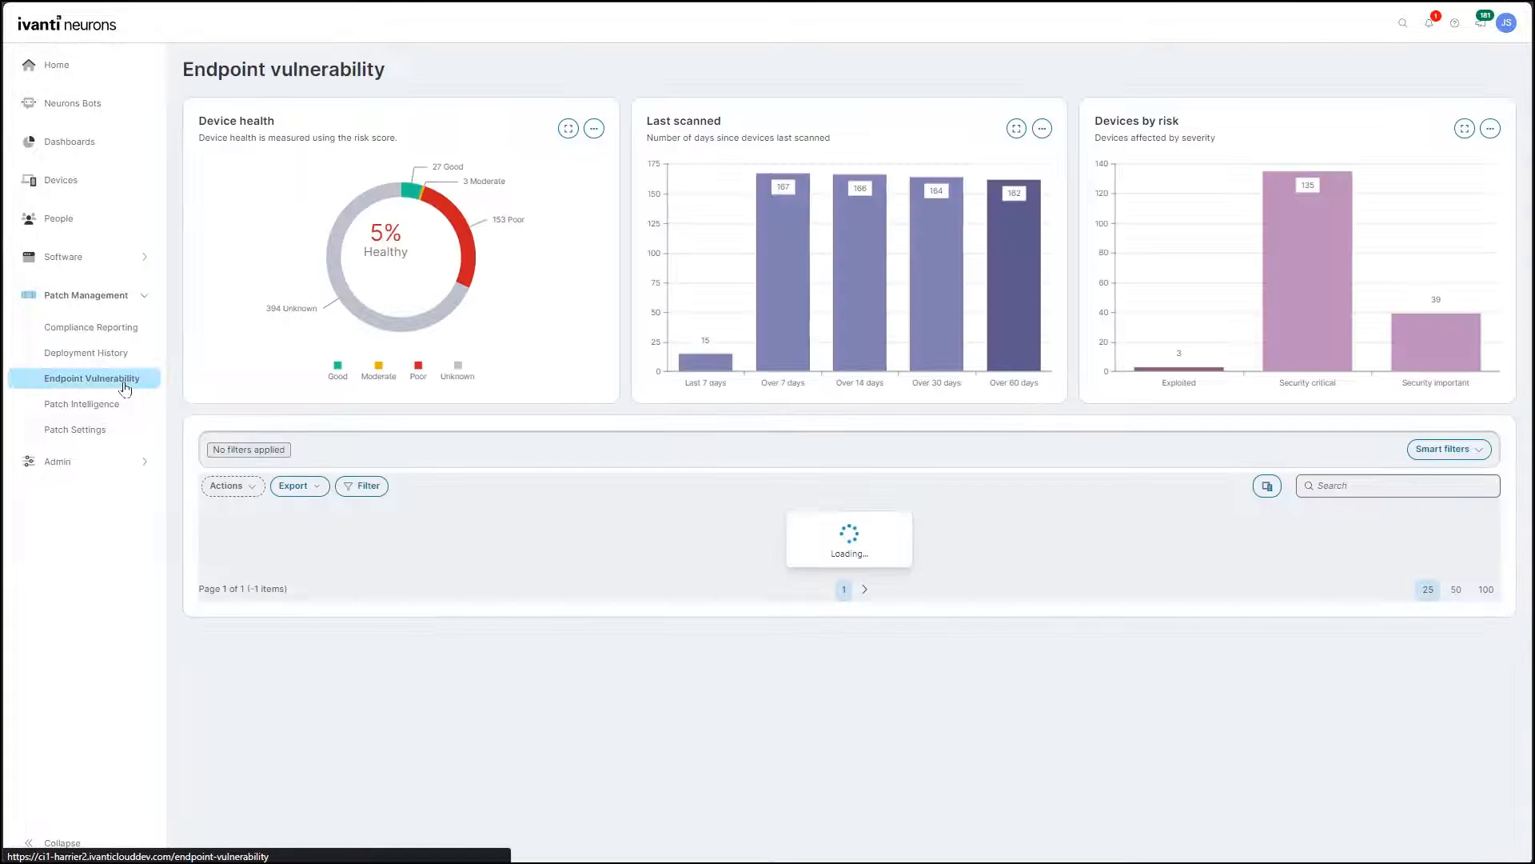
pyautogui.click(896, 520)
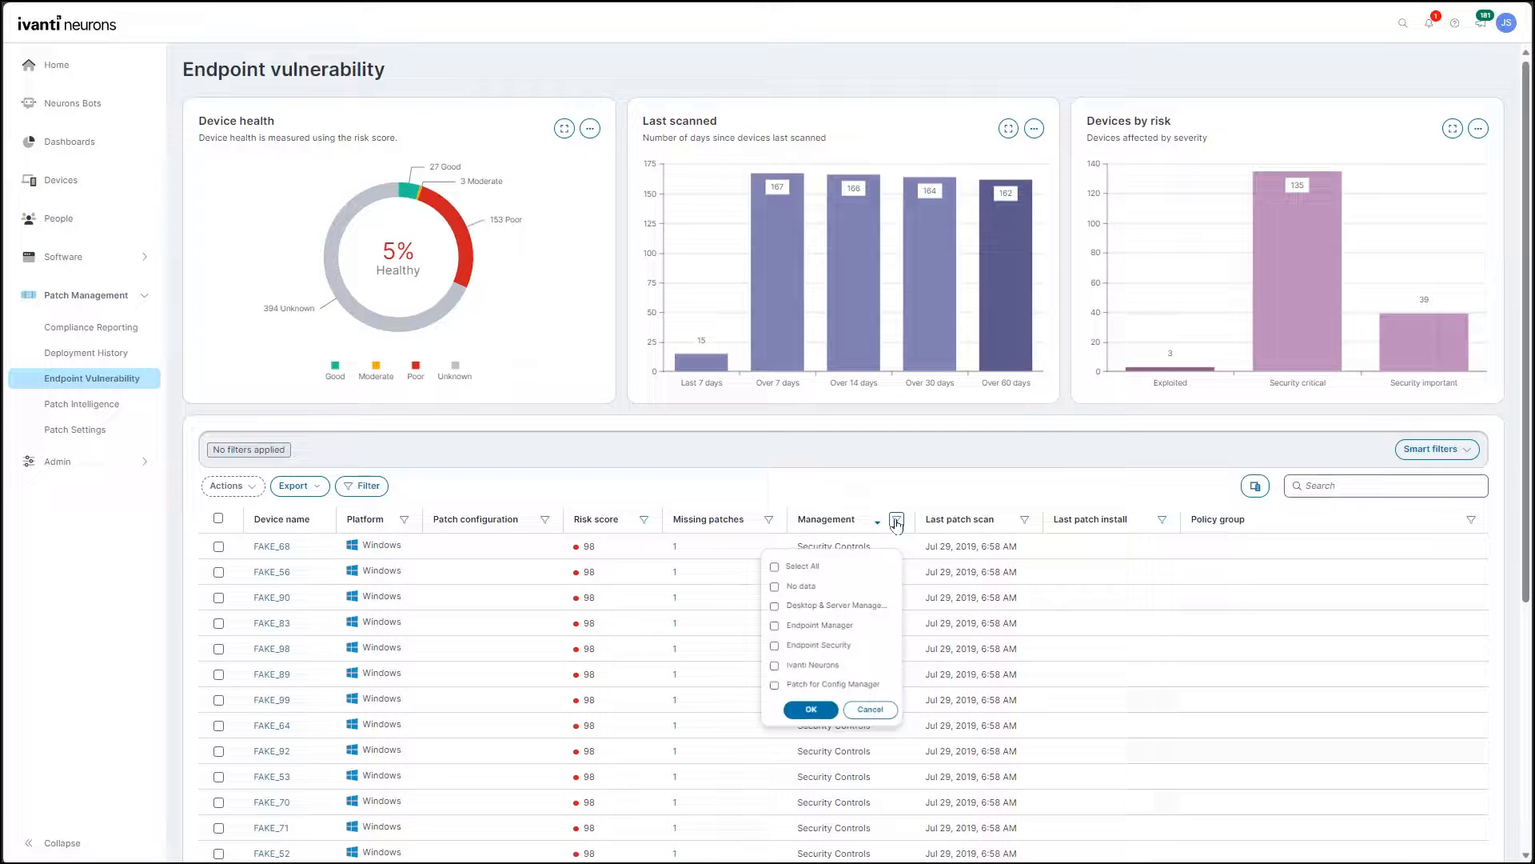
pyautogui.moveTo(831, 600)
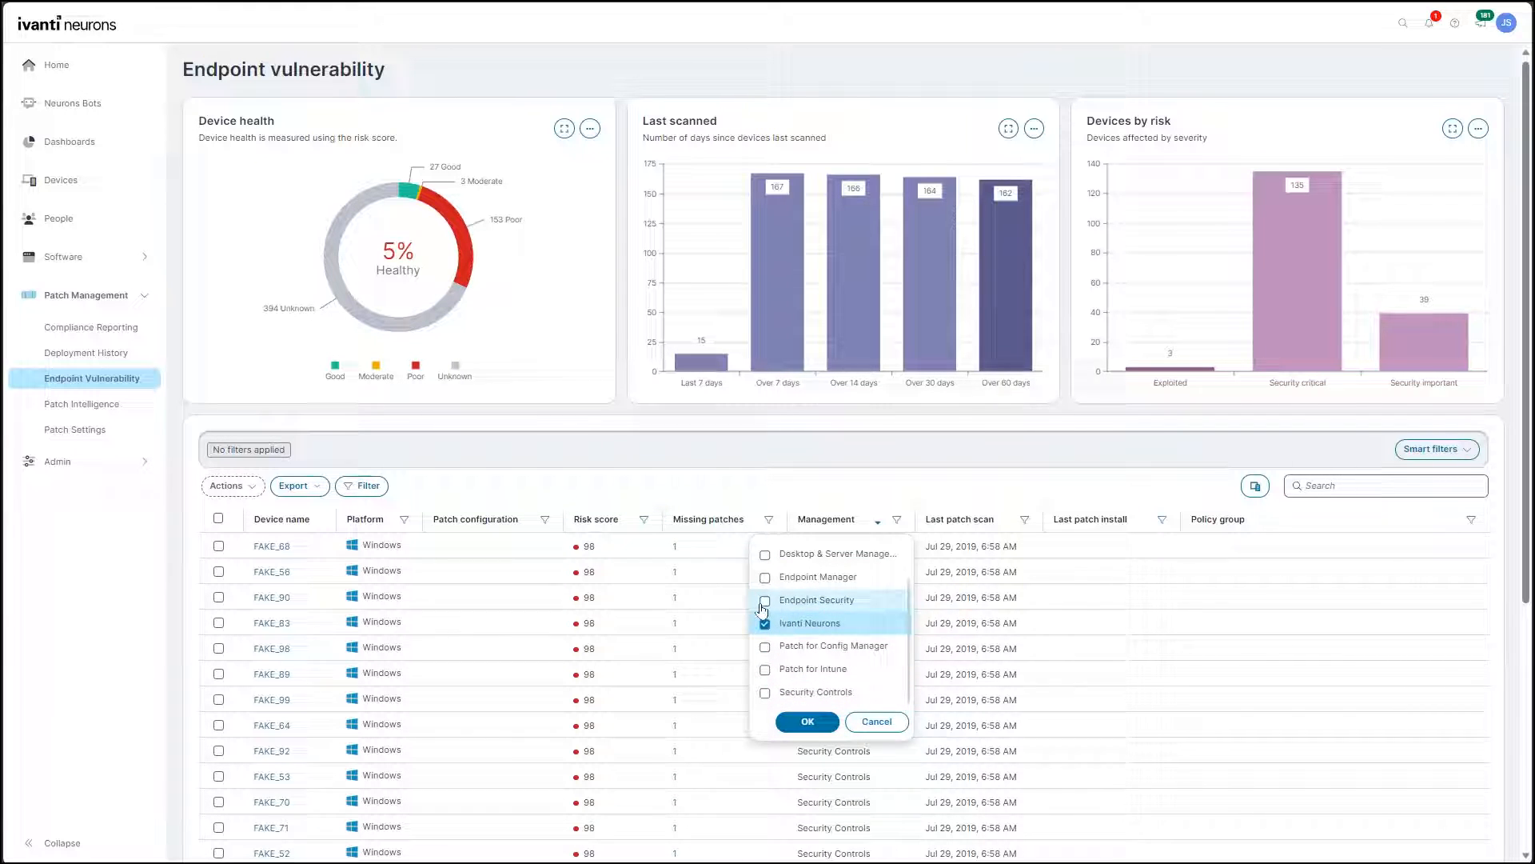
pyautogui.click(765, 553)
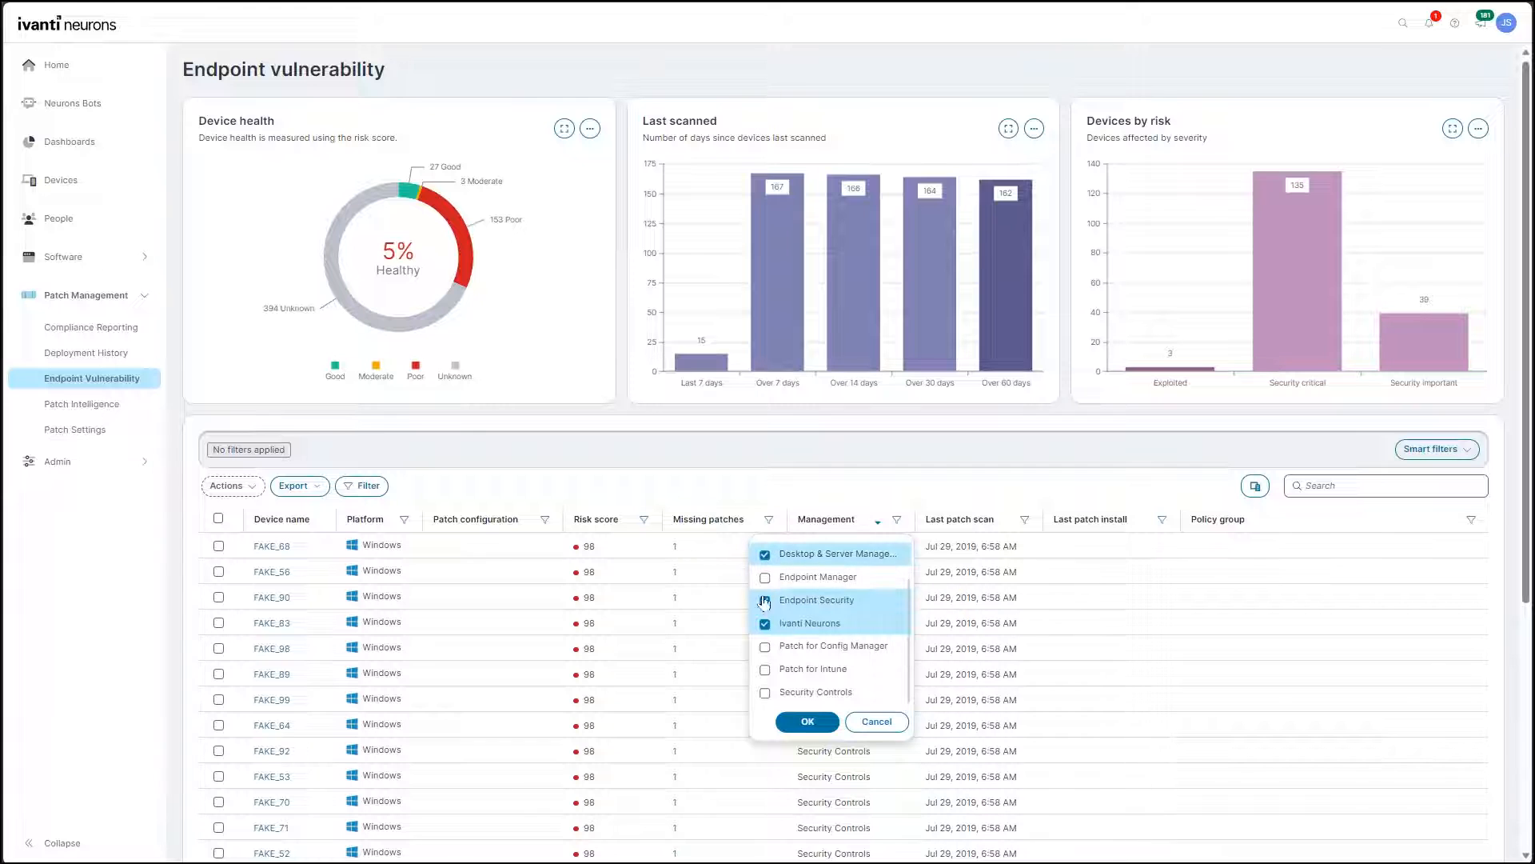
pyautogui.click(806, 722)
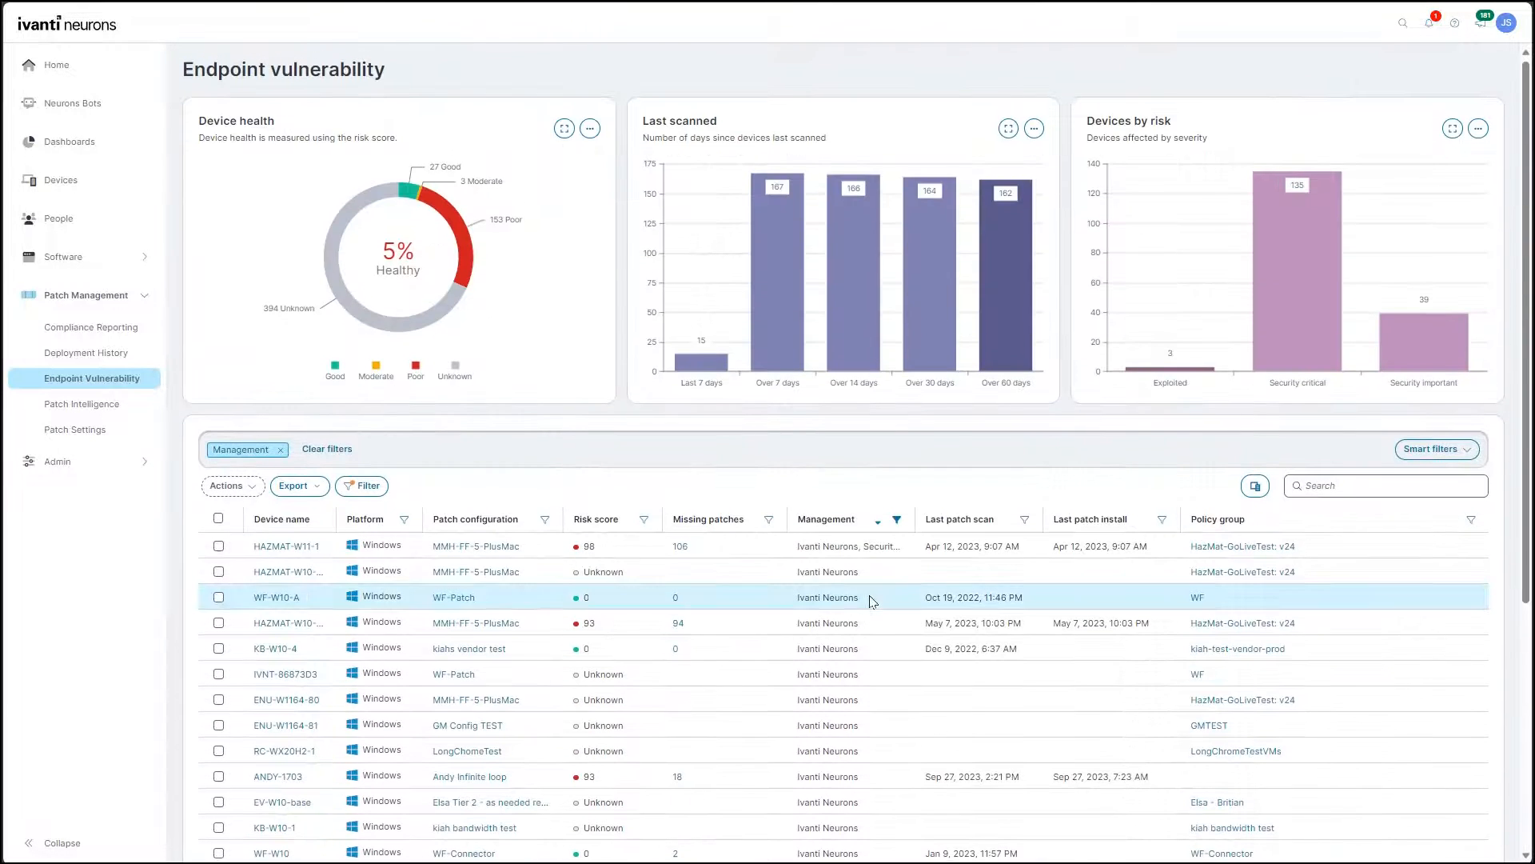
# Step: Add Endpoint Manager and the remaining management types to the filter, showing 203 devices
pyautogui.click(895, 519)
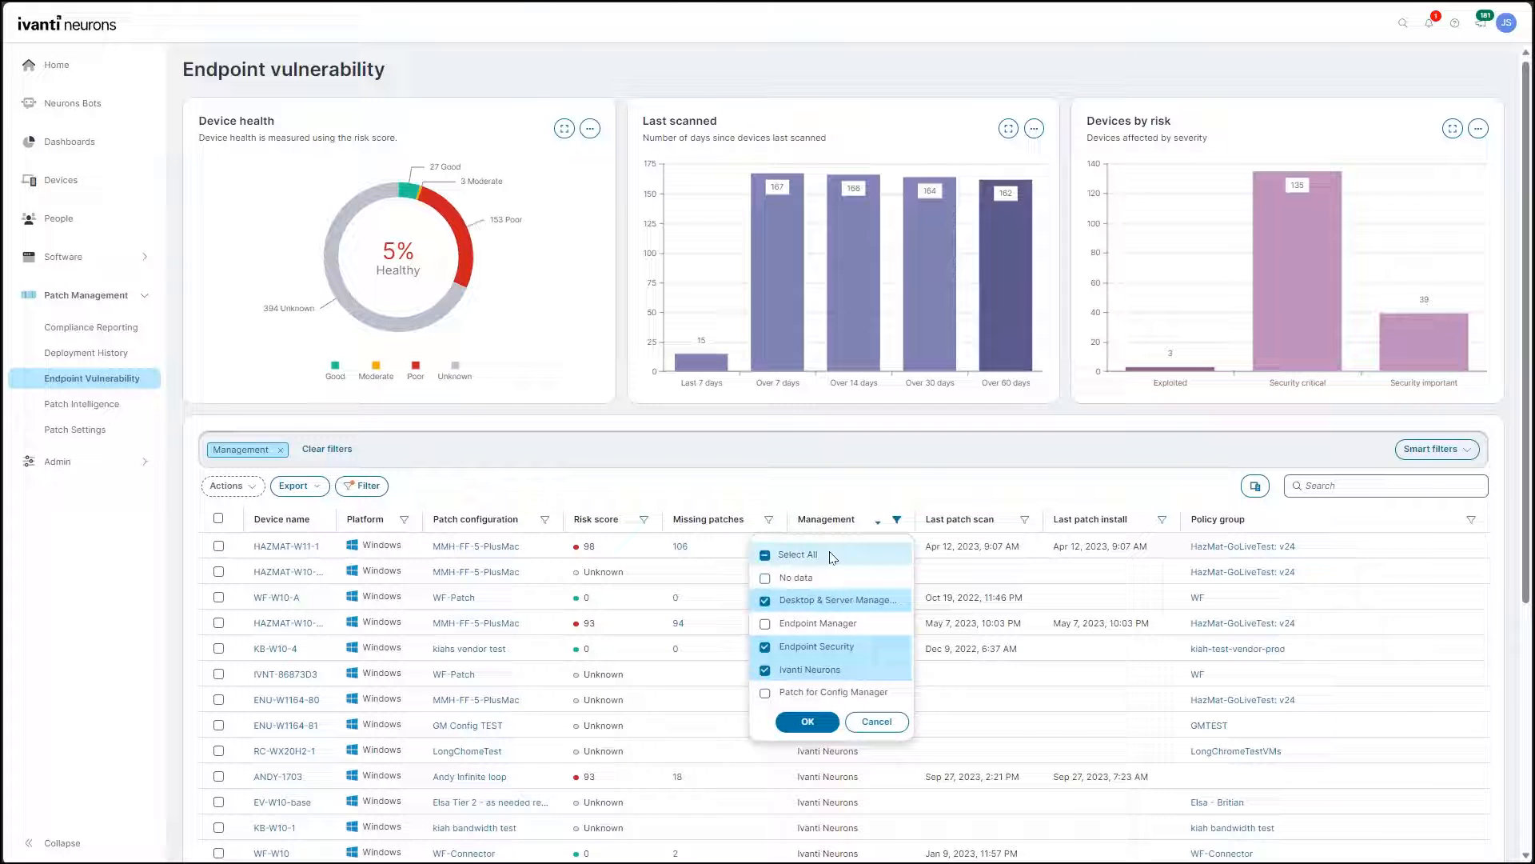
pyautogui.click(765, 622)
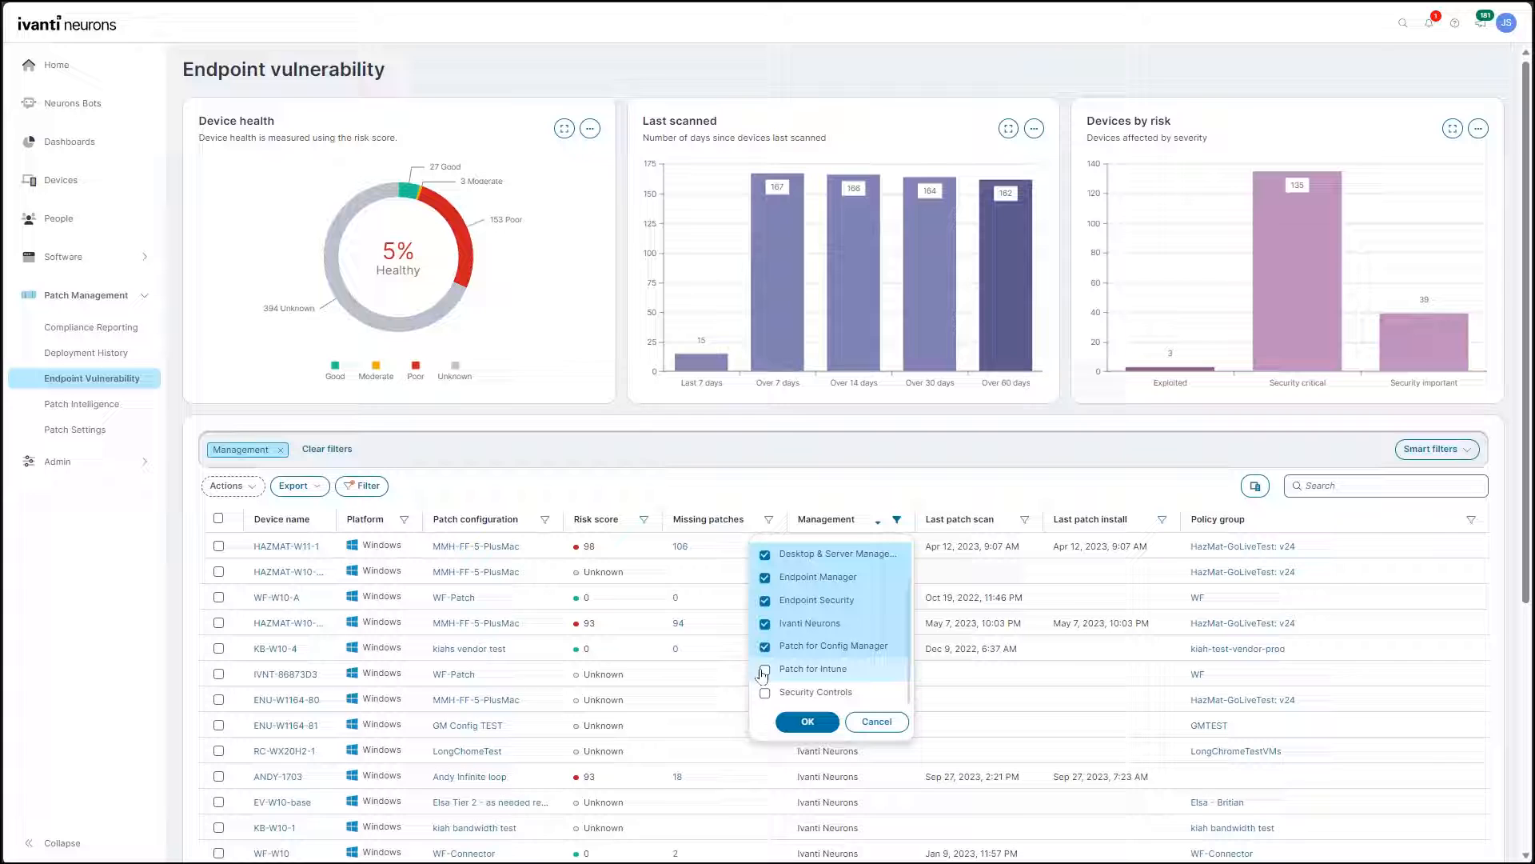
pyautogui.click(764, 691)
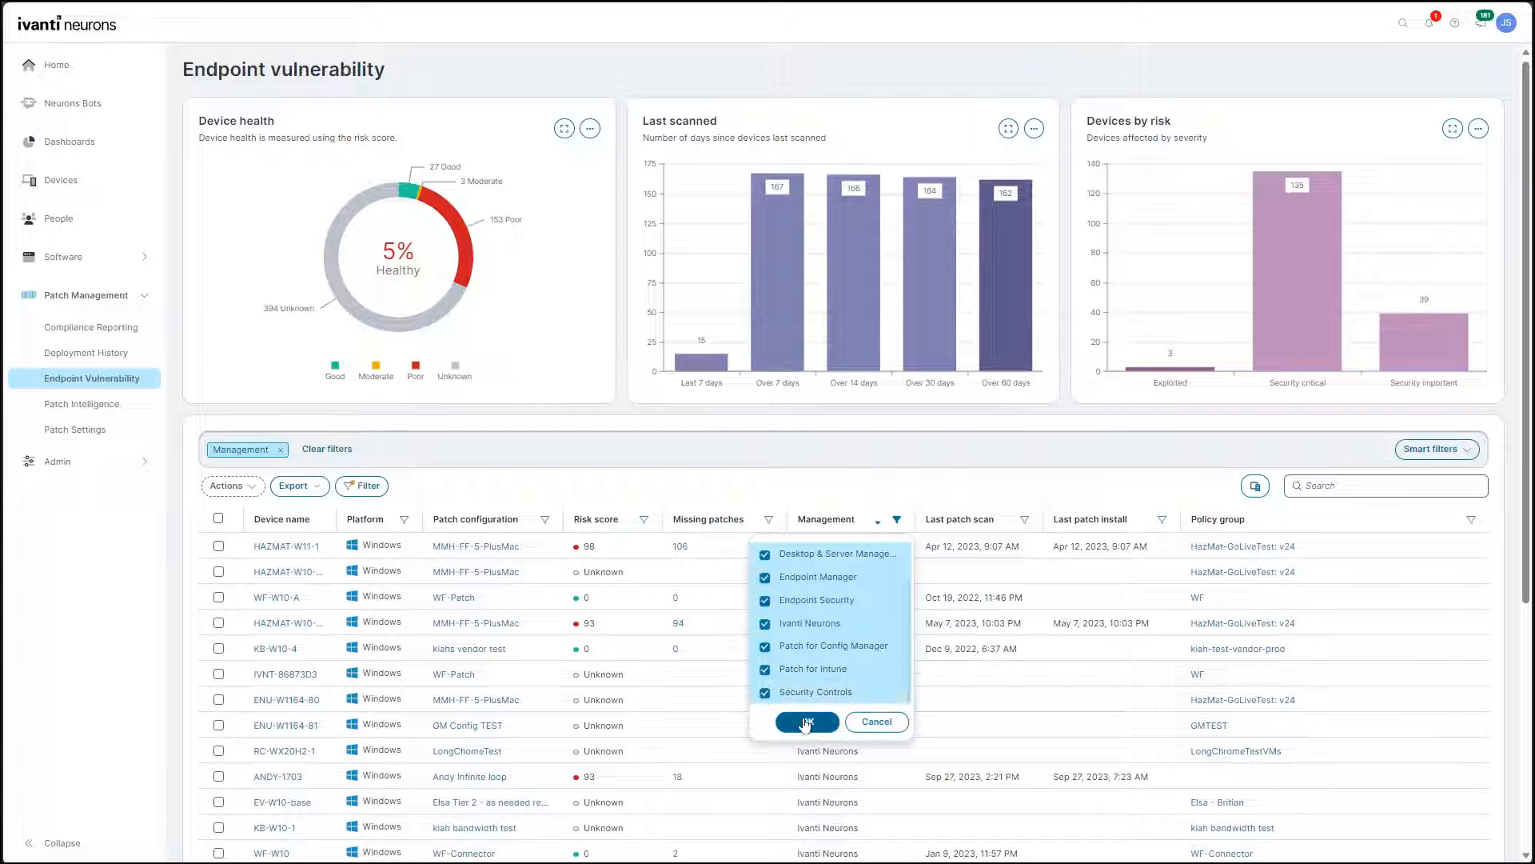
pyautogui.click(806, 721)
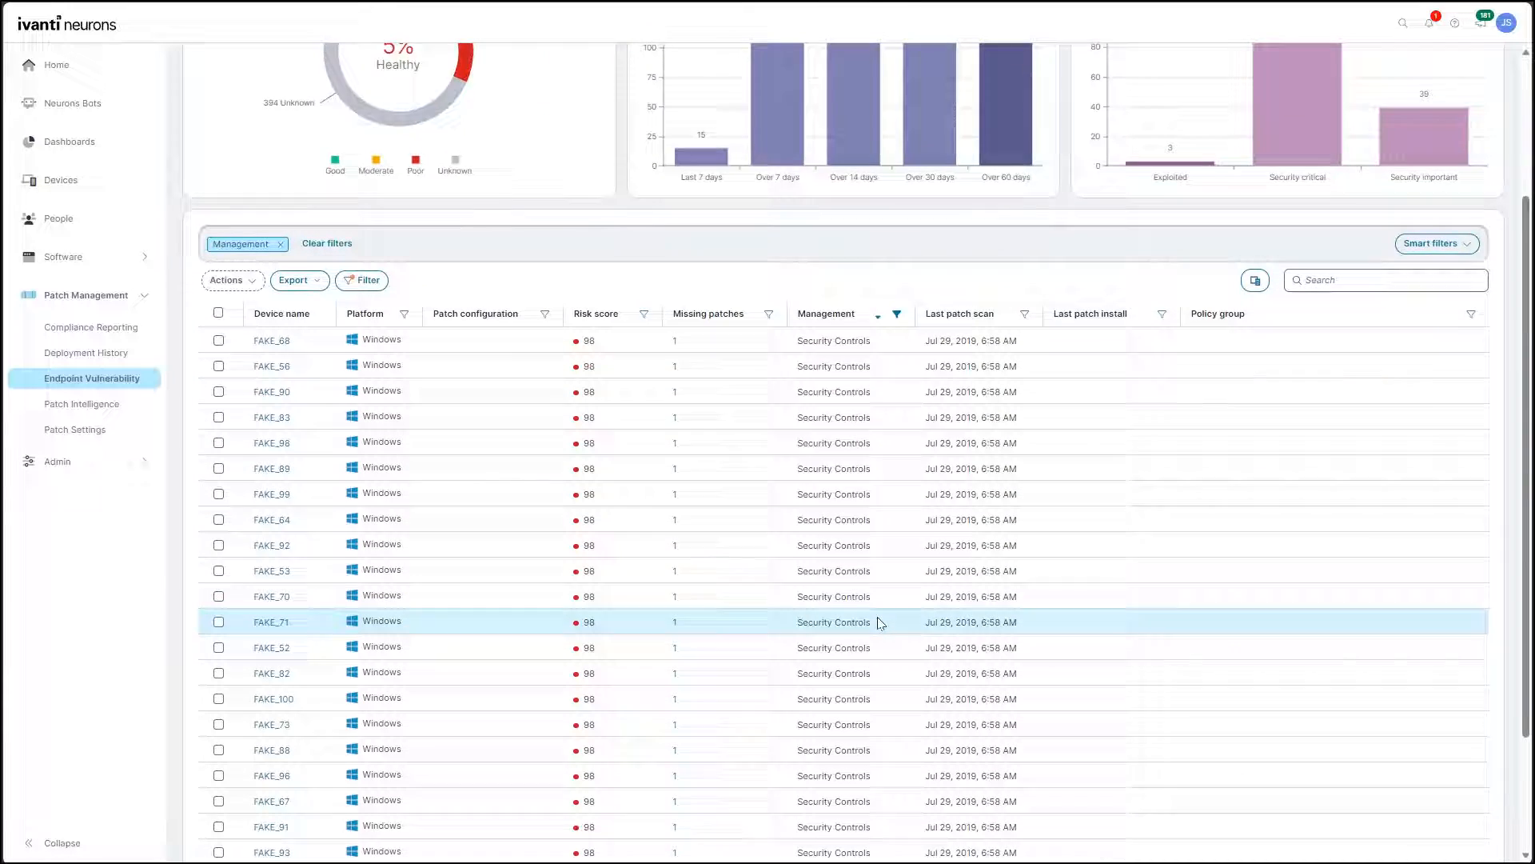
pyautogui.scroll(-3)
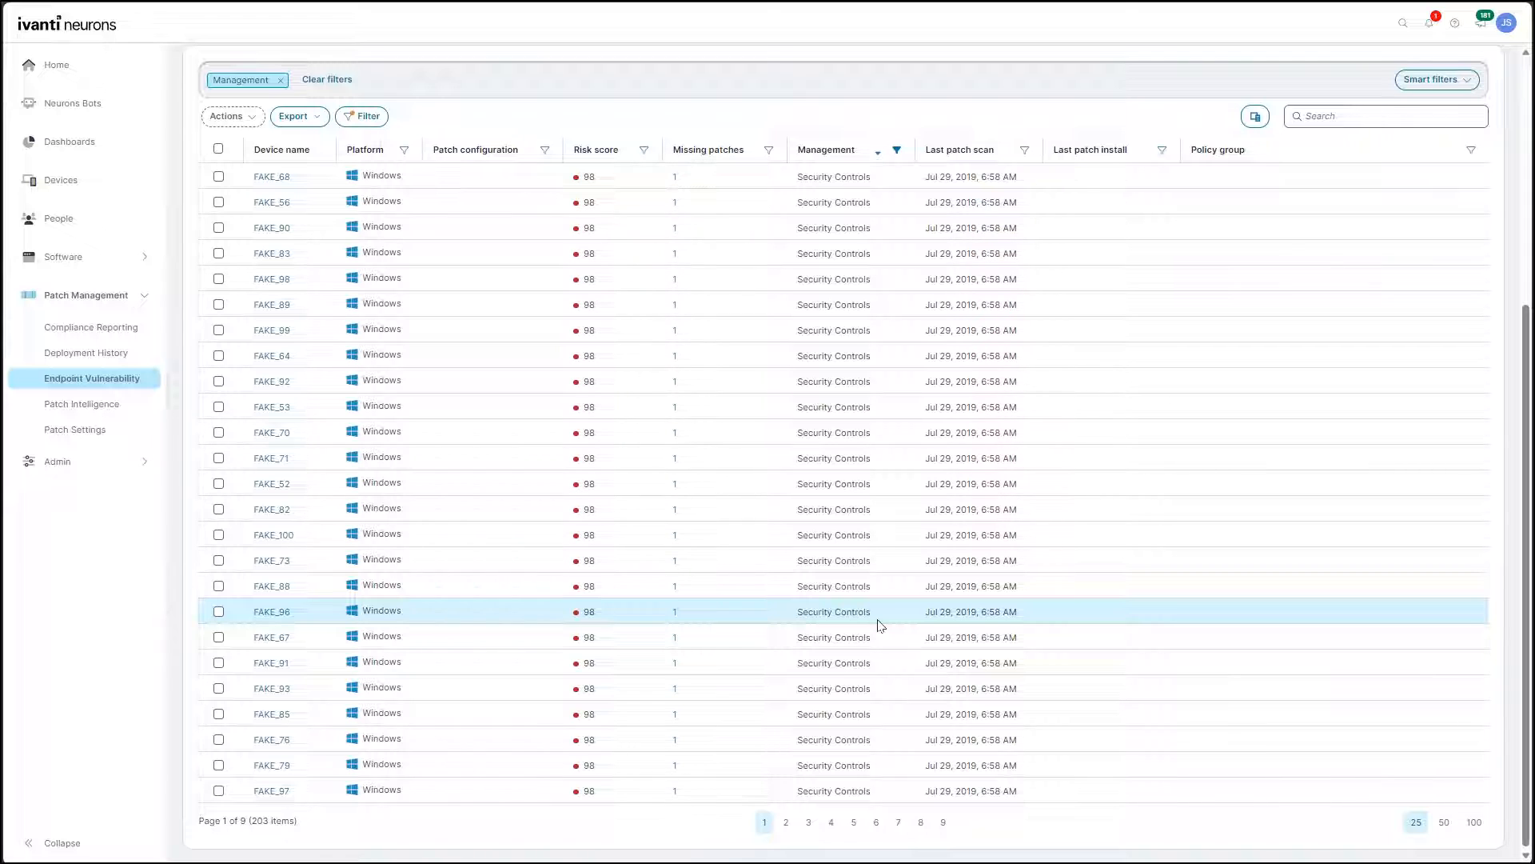